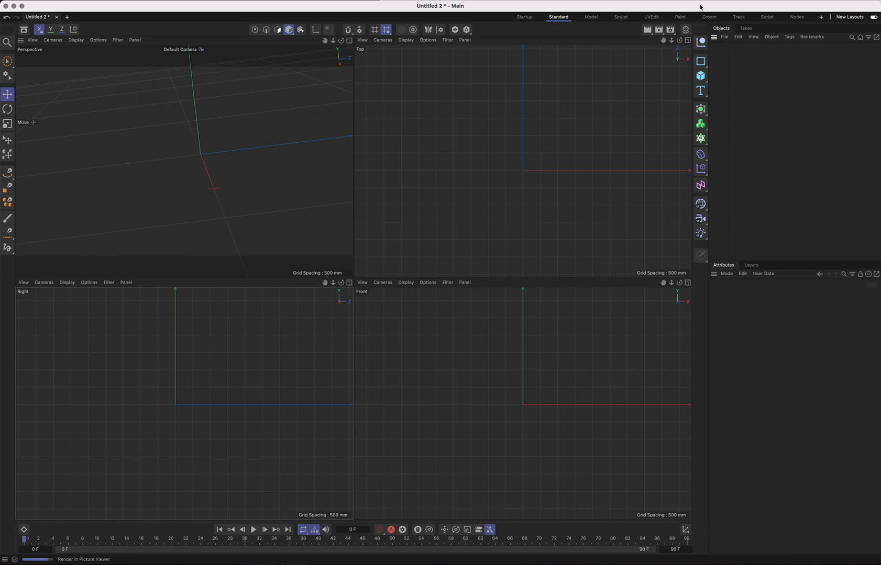
pyautogui.moveTo(309, 55)
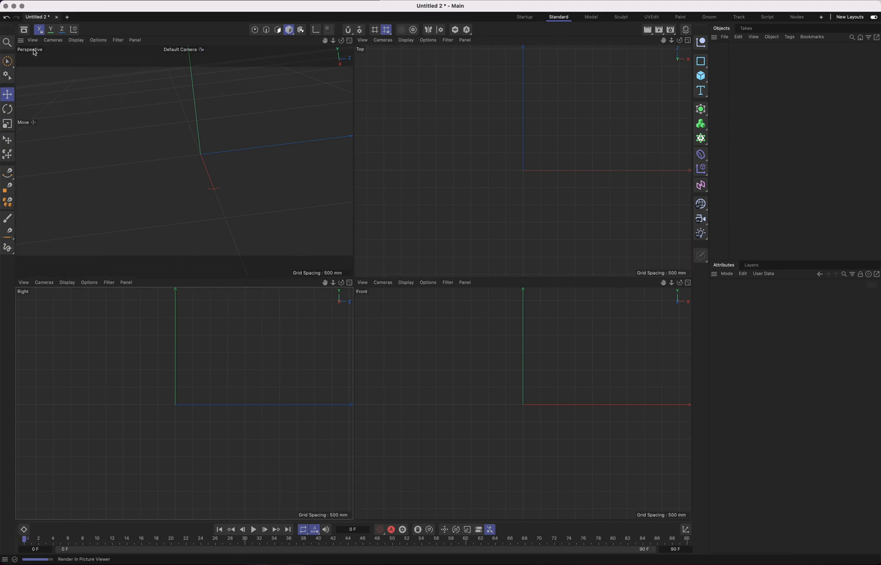
pyautogui.moveTo(475, 89)
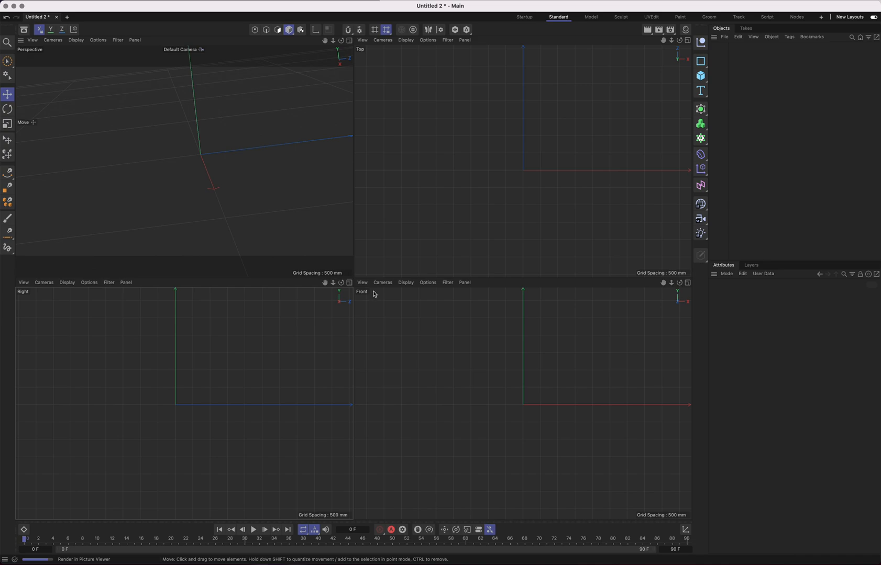
pyautogui.moveTo(500, 161)
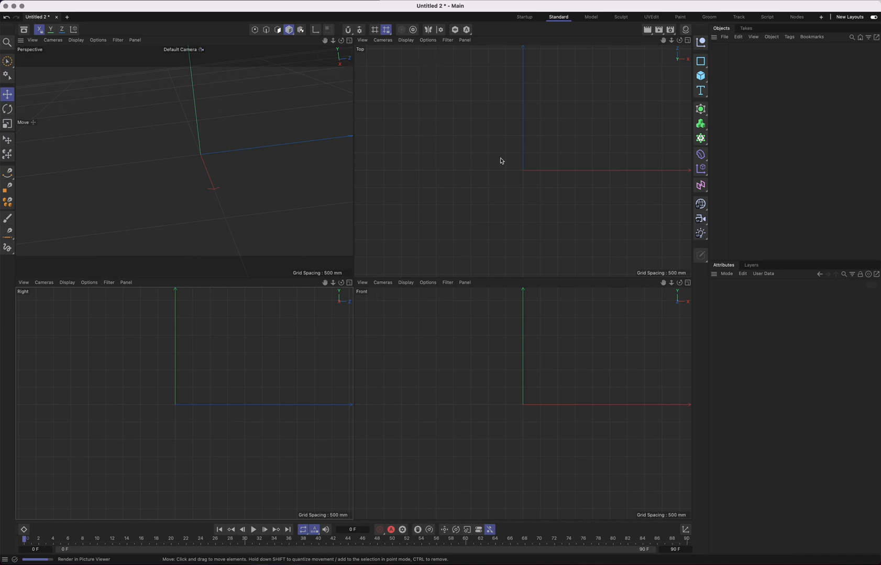
pyautogui.moveTo(530, 406)
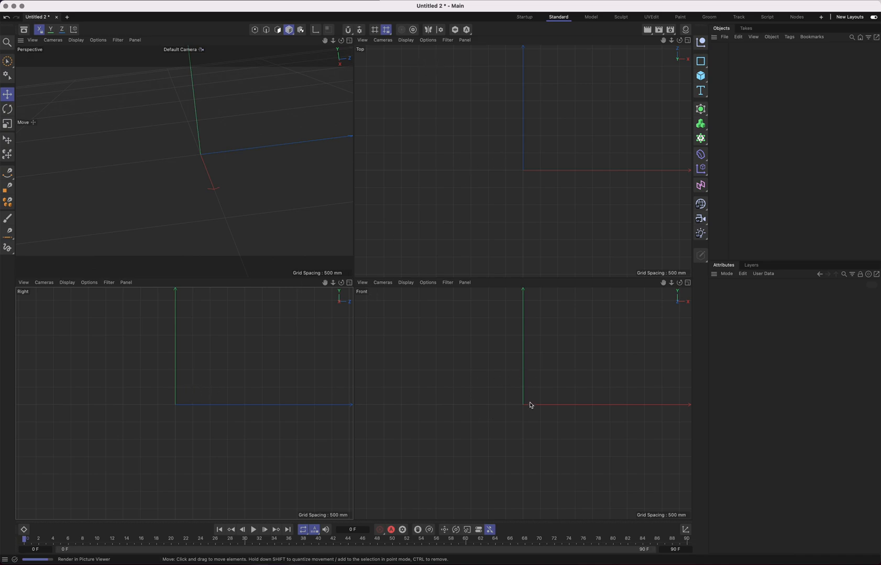
pyautogui.moveTo(204, 397)
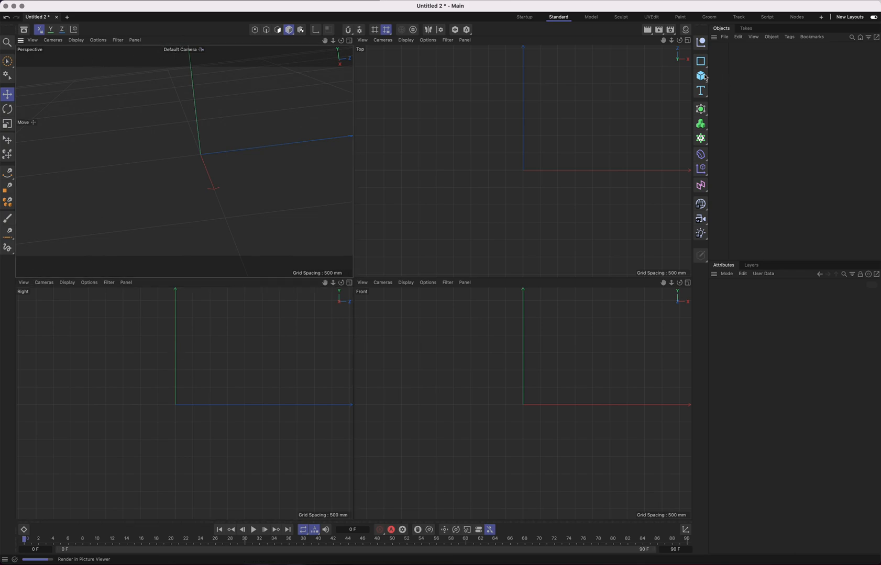
# Add a cube primitive and then a sphere beside it, then deselect both objects
pyautogui.click(700, 75)
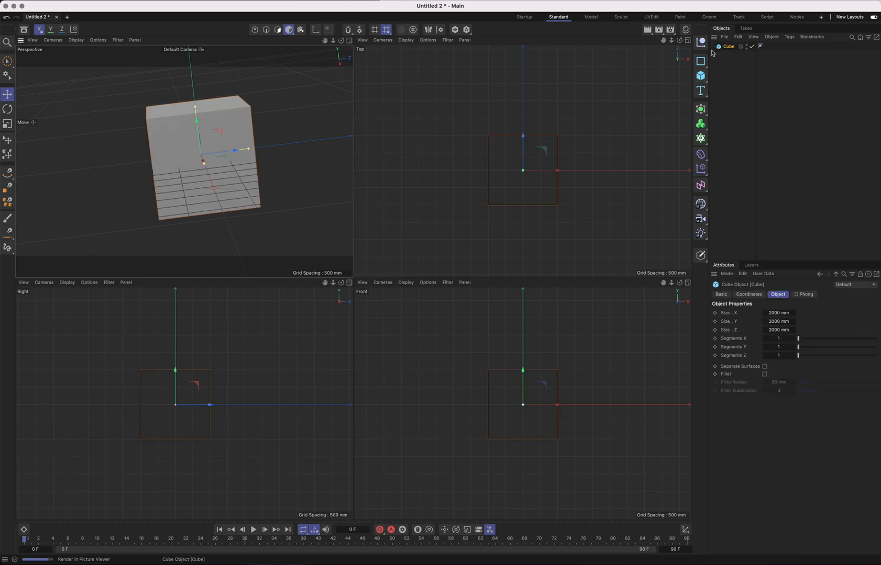
pyautogui.click(700, 75)
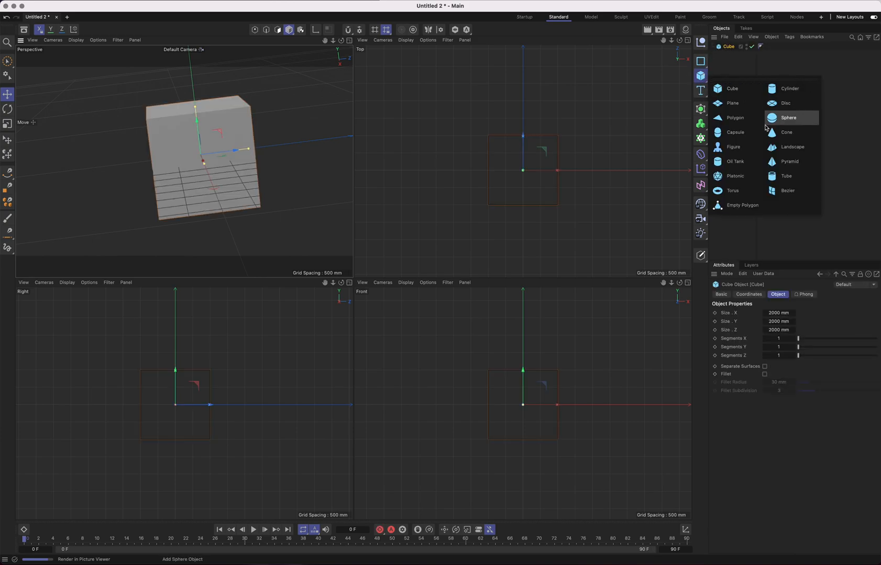
pyautogui.click(788, 117)
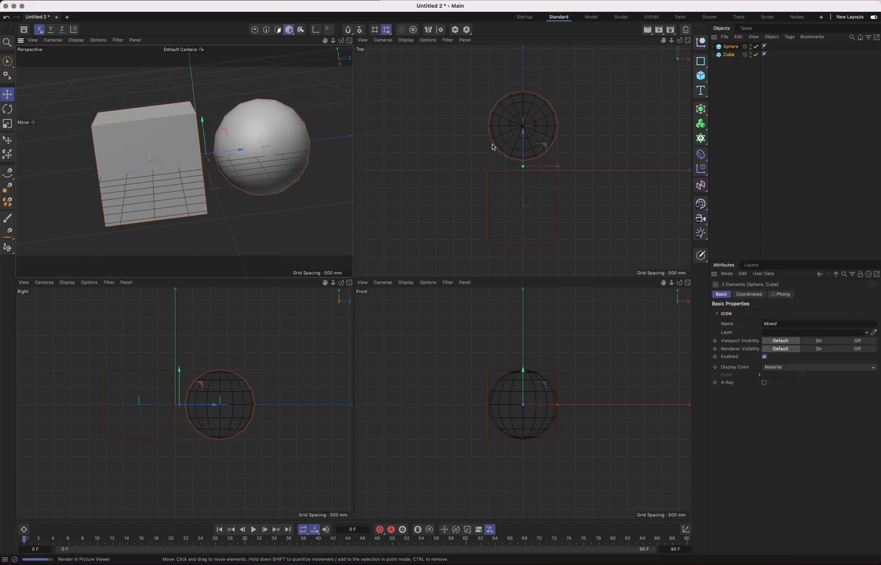
pyautogui.click(311, 77)
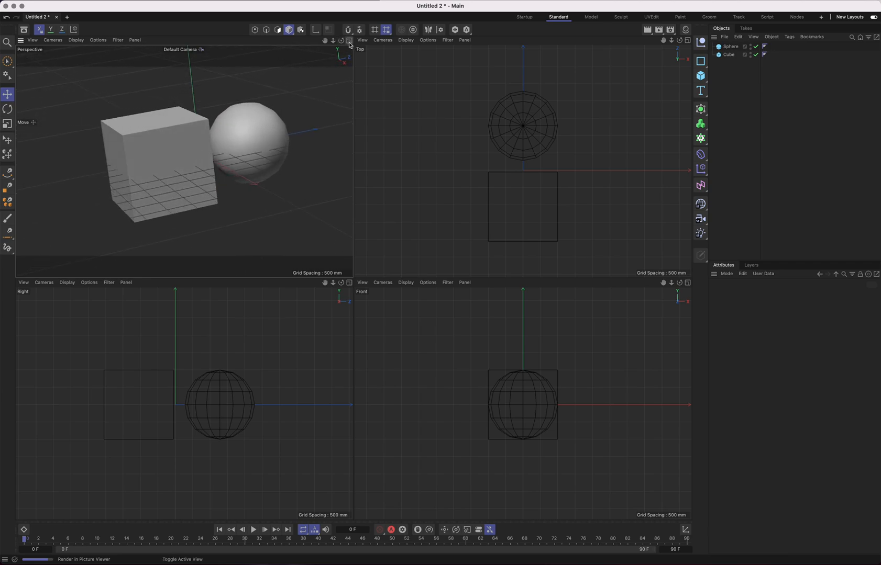
pyautogui.click(684, 41)
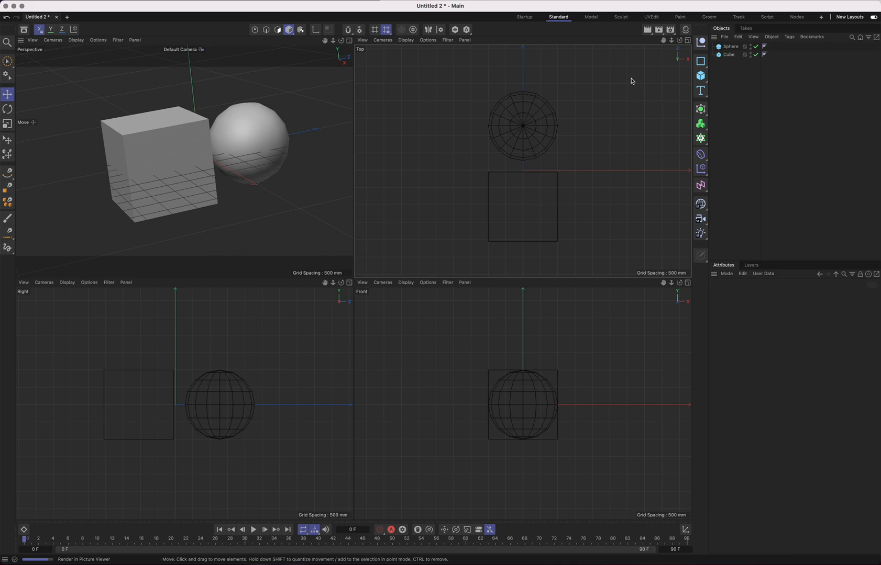
pyautogui.moveTo(411, 119)
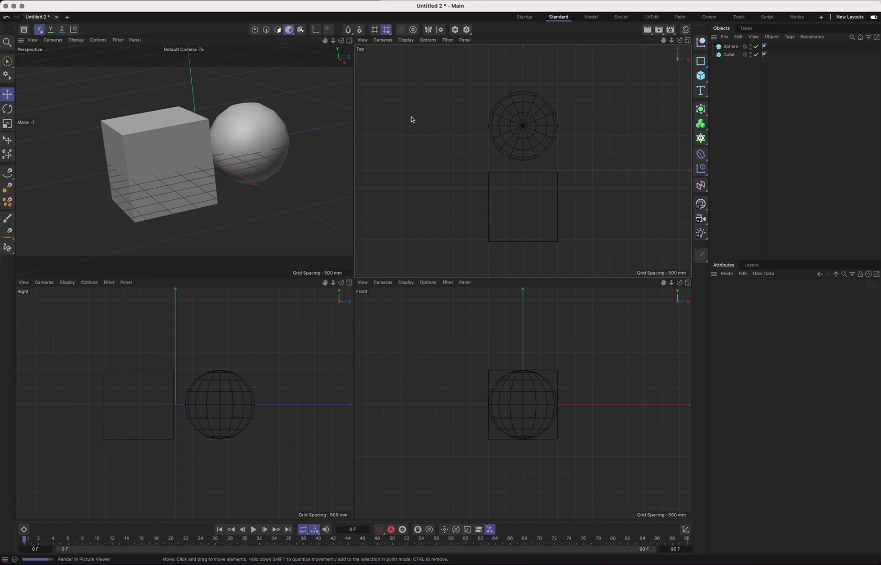
pyautogui.moveTo(402, 47)
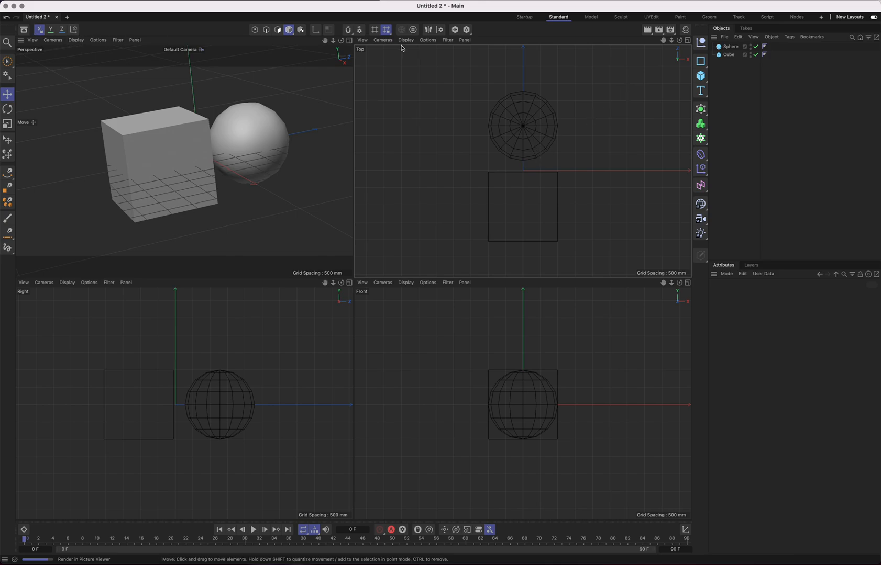
pyautogui.moveTo(263, 44)
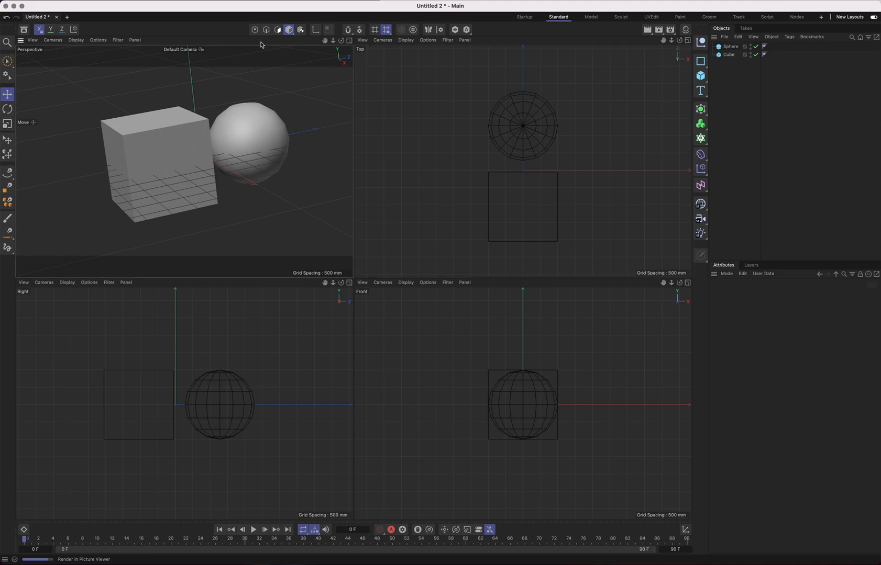
pyautogui.moveTo(556, 47)
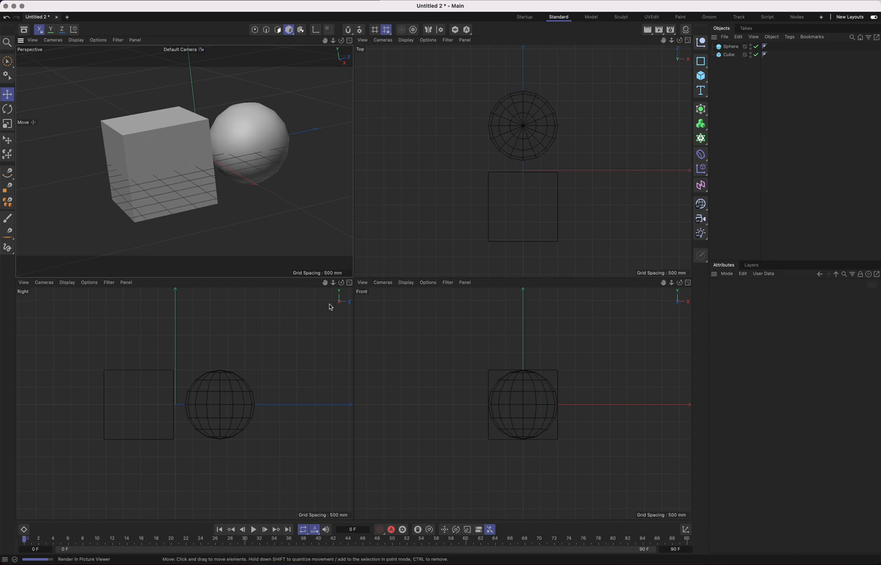
pyautogui.moveTo(88, 352)
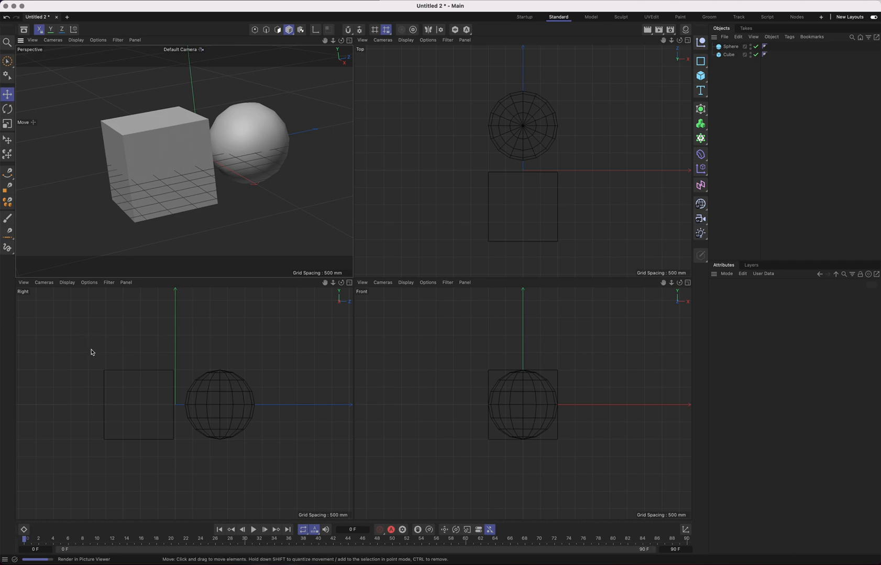
pyautogui.moveTo(94, 40)
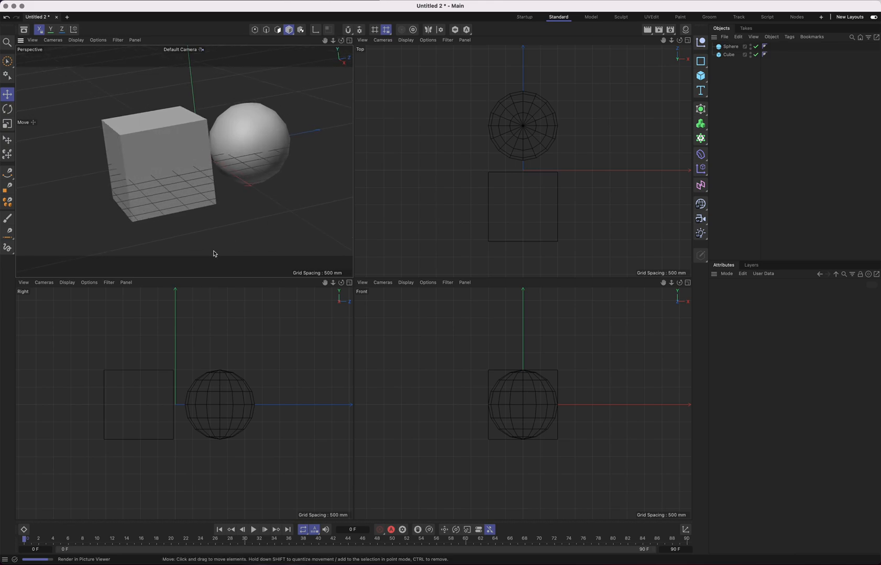
# Cycle the Right viewport's camera through Left, Right, Perspective and back to Left projections
pyautogui.click(43, 282)
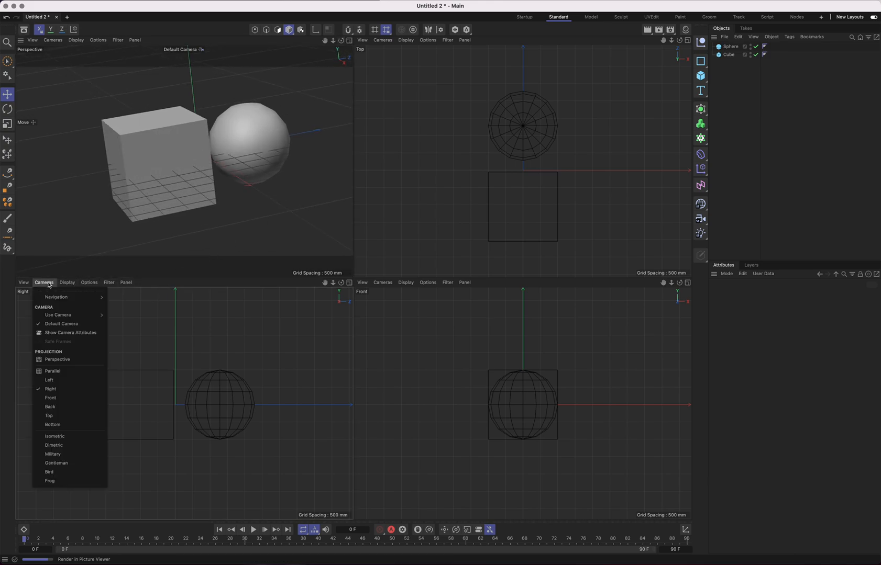
pyautogui.moveTo(61, 383)
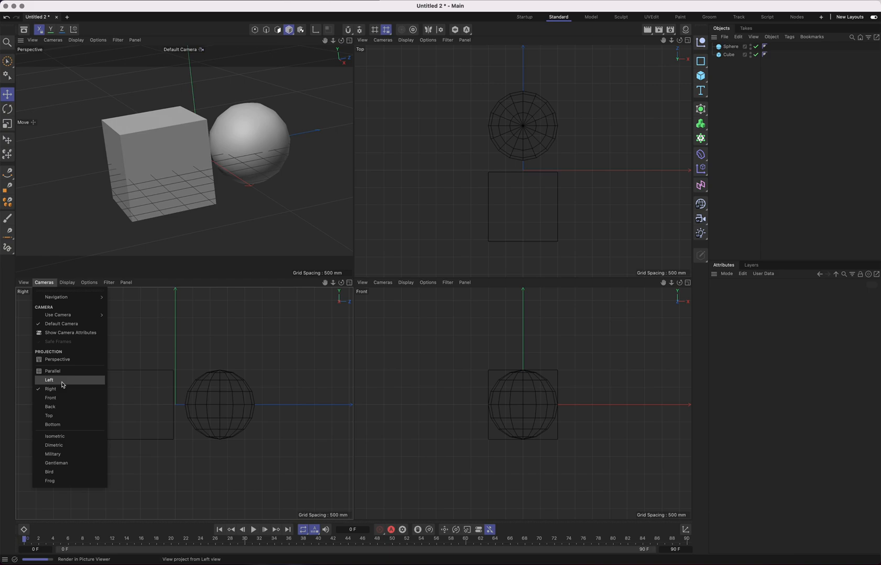
pyautogui.click(49, 381)
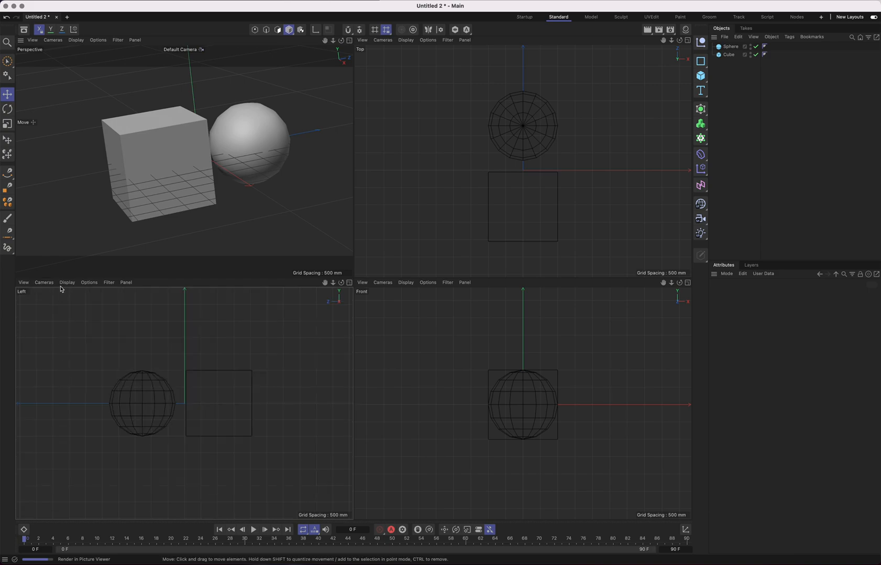
pyautogui.click(44, 282)
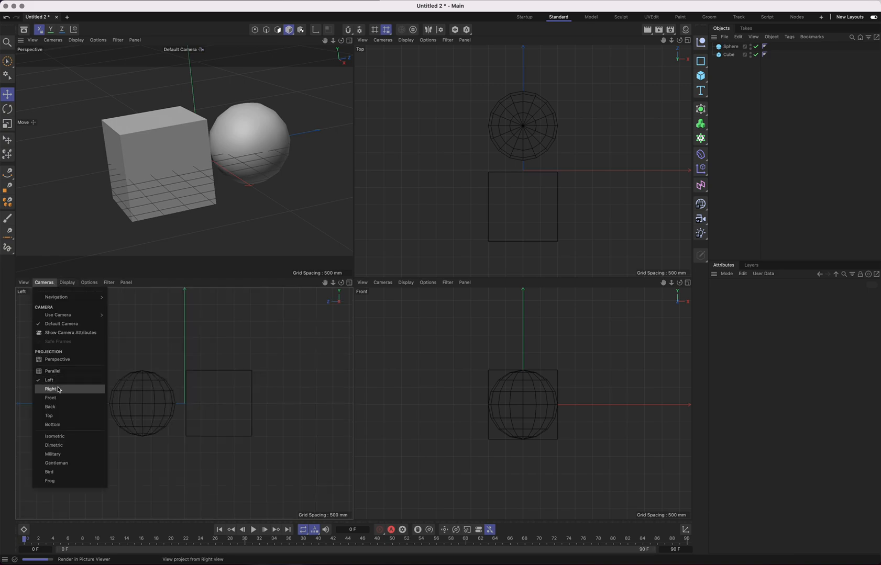
pyautogui.moveTo(68, 393)
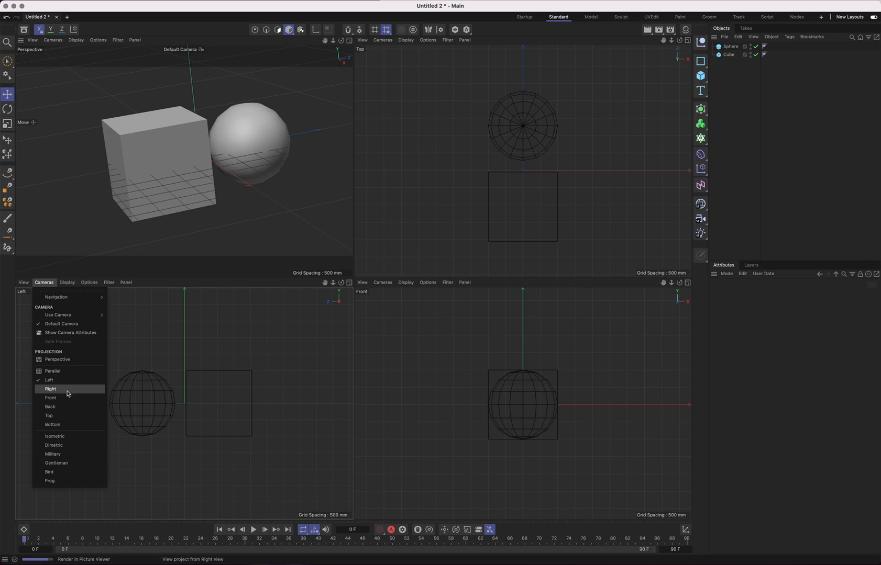
pyautogui.click(50, 389)
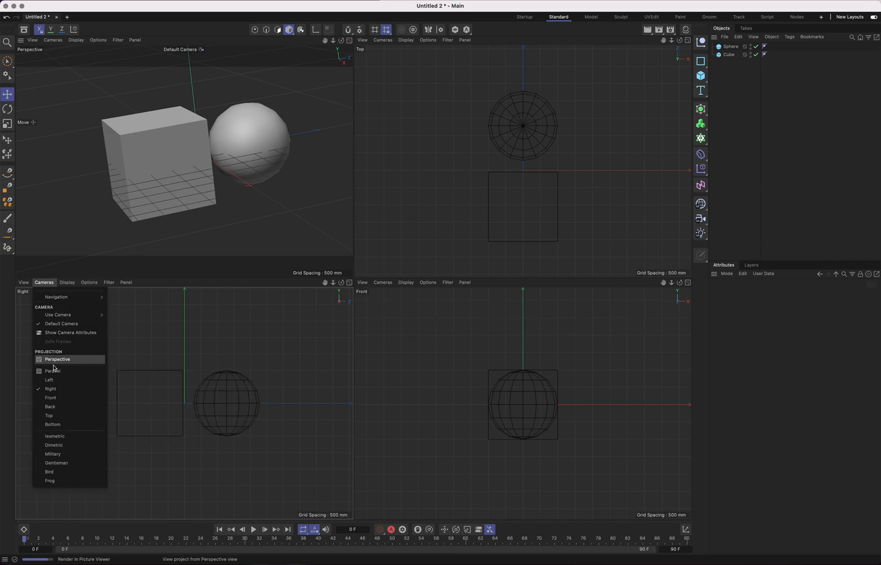
pyautogui.click(57, 360)
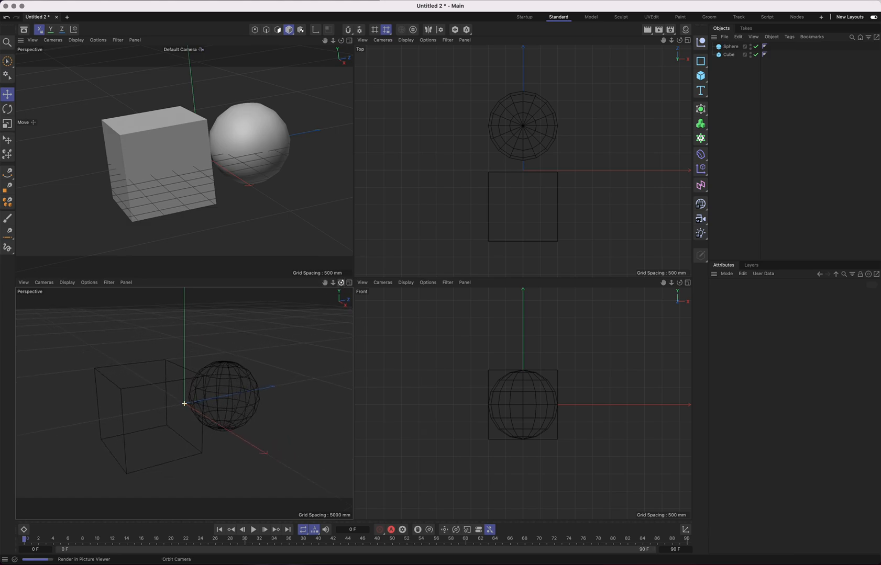
pyautogui.click(44, 282)
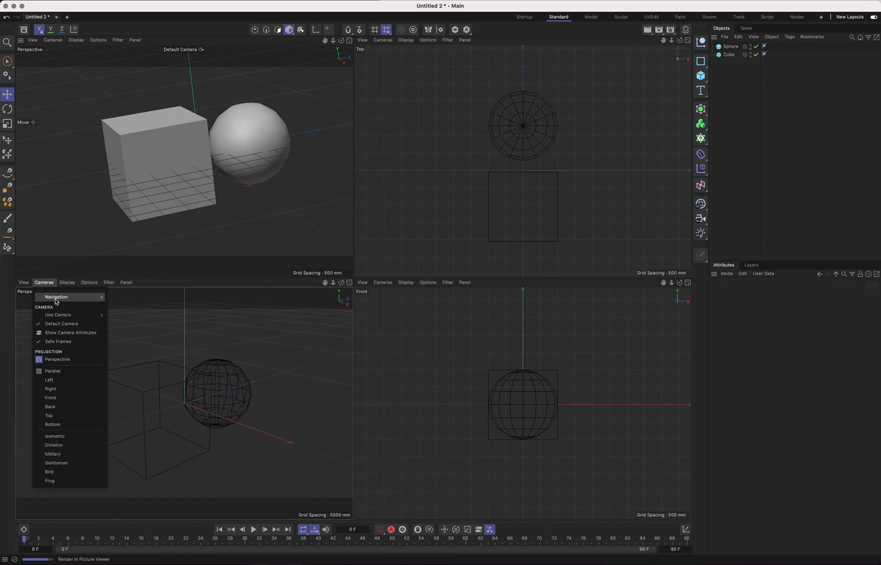
pyautogui.moveTo(46, 292)
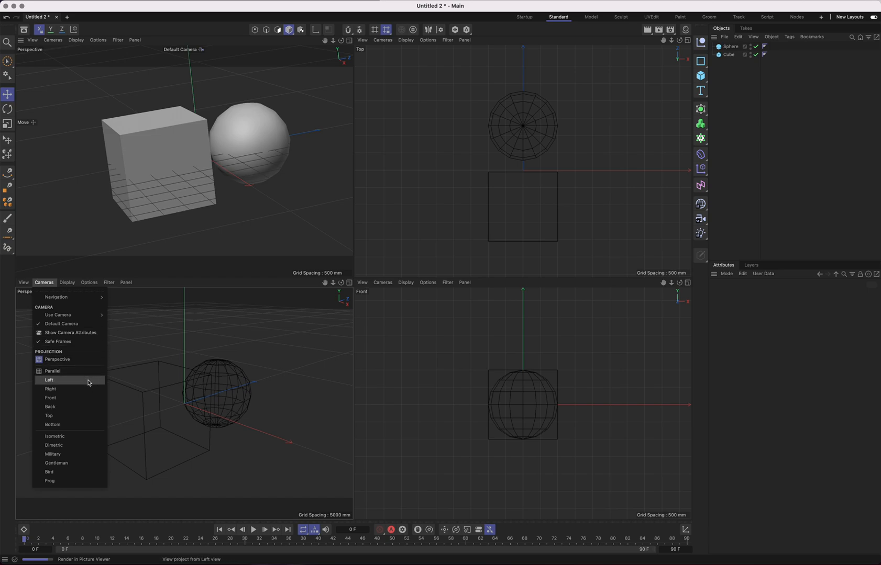
pyautogui.click(49, 381)
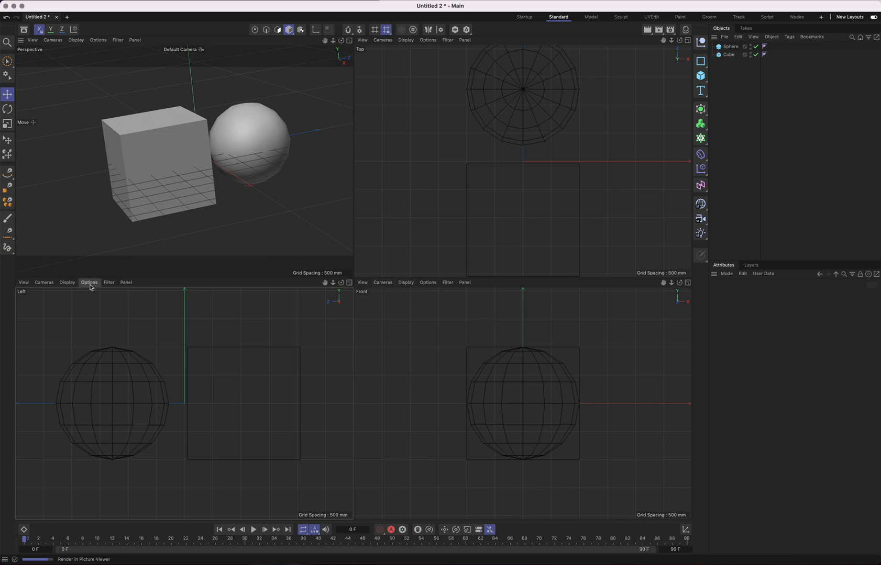
pyautogui.moveTo(172, 362)
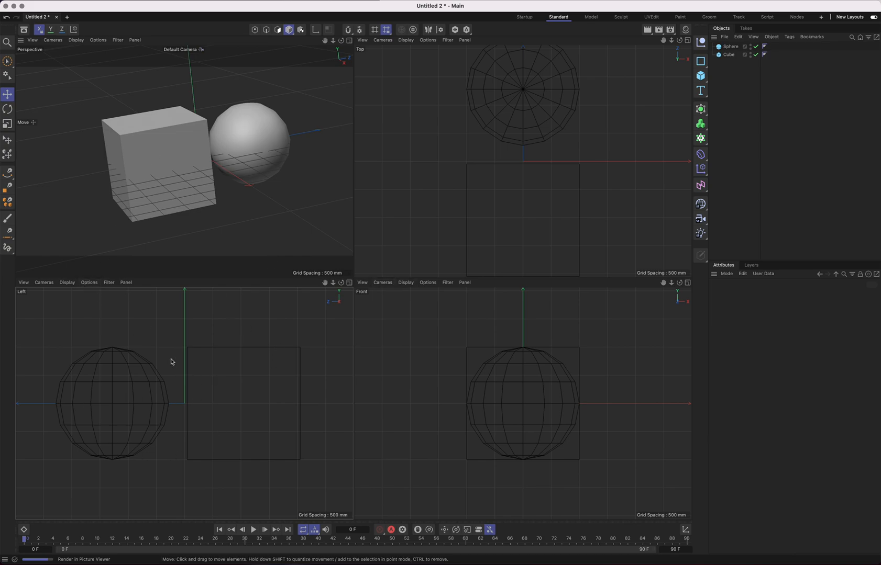
pyautogui.moveTo(138, 107)
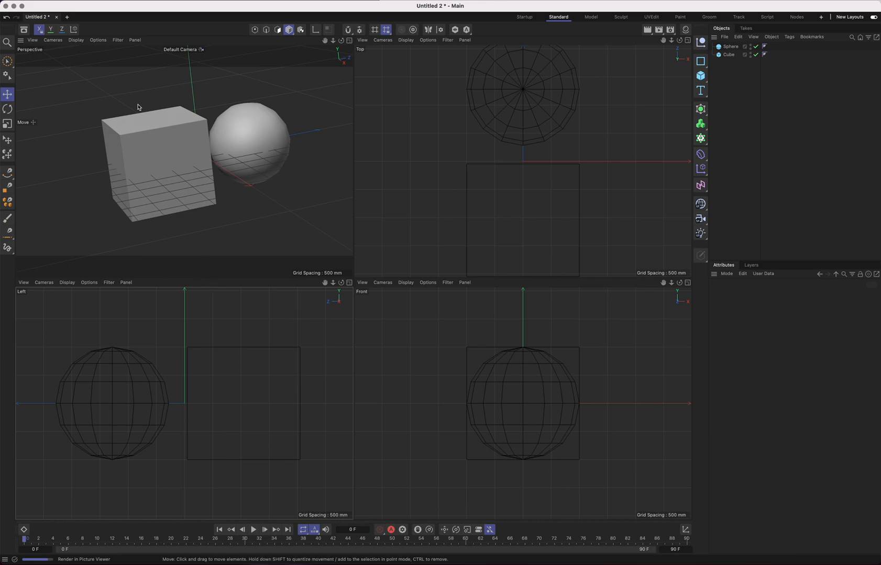
# Try Gouraud with lines, plain Gouraud and Quick Shading with lines in the perspective Display menu
pyautogui.click(74, 40)
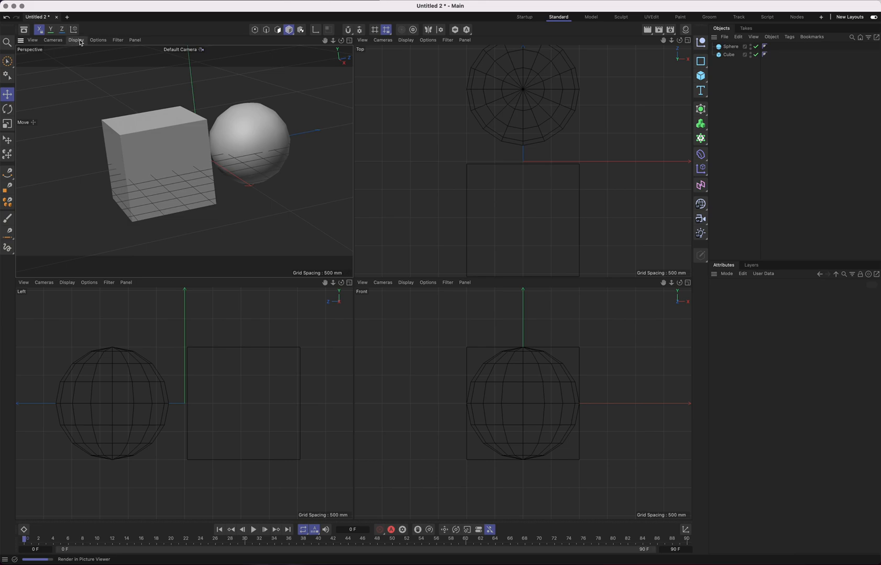
pyautogui.click(52, 40)
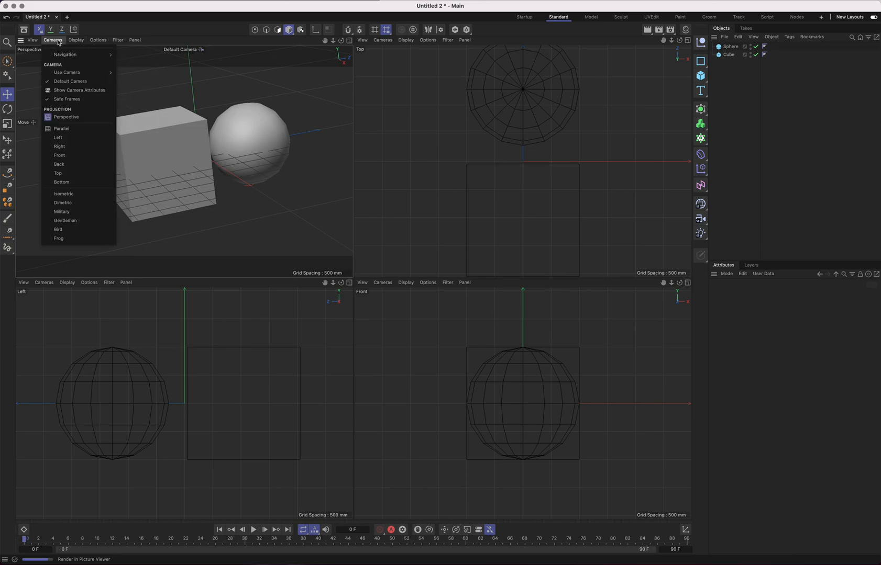
pyautogui.click(76, 40)
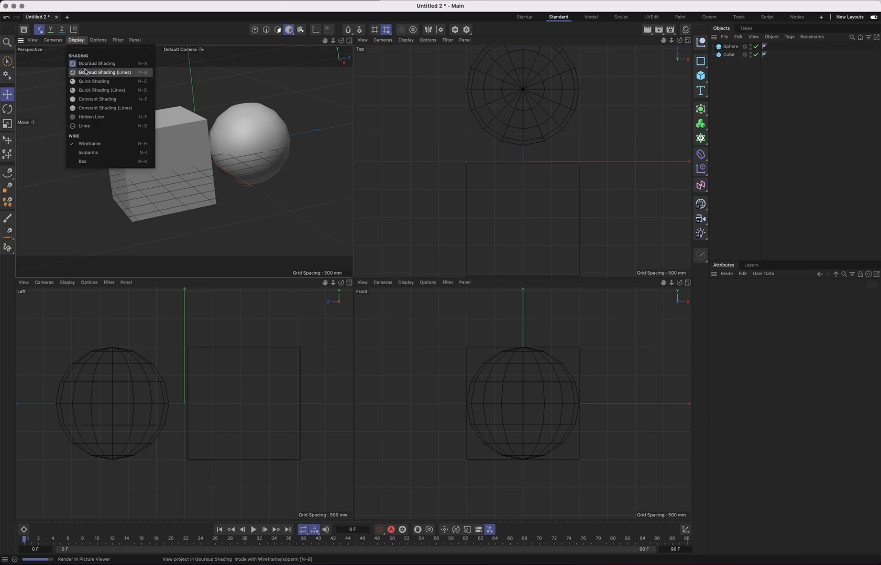
pyautogui.click(98, 72)
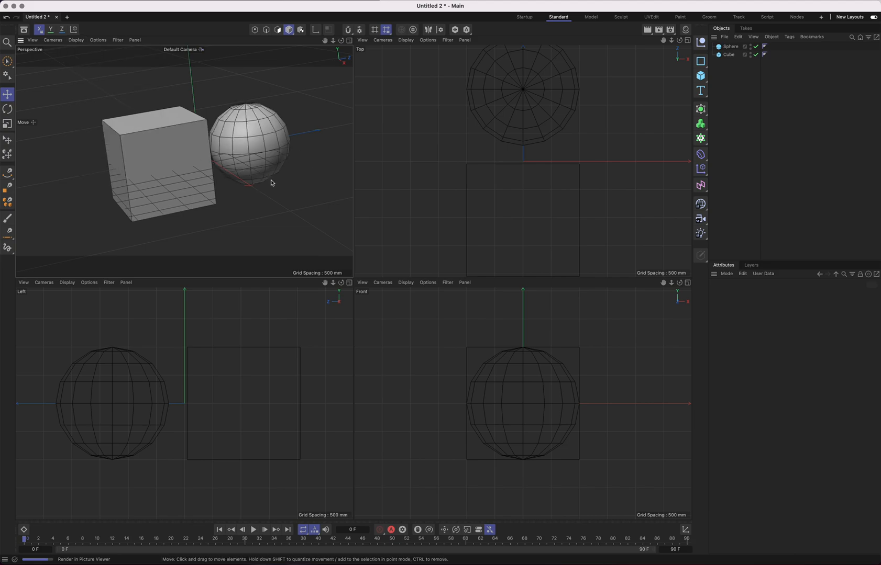
pyautogui.click(77, 39)
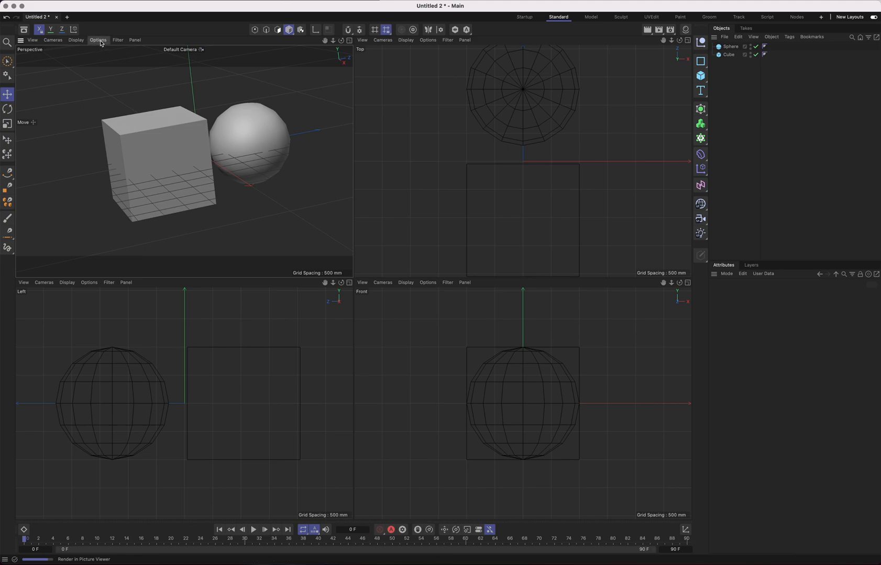
pyautogui.click(76, 41)
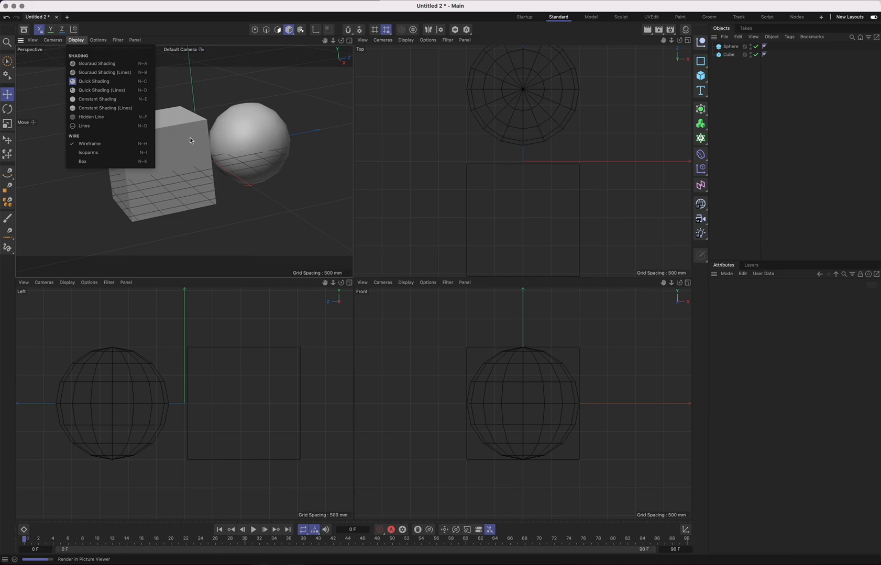
pyautogui.moveTo(100, 90)
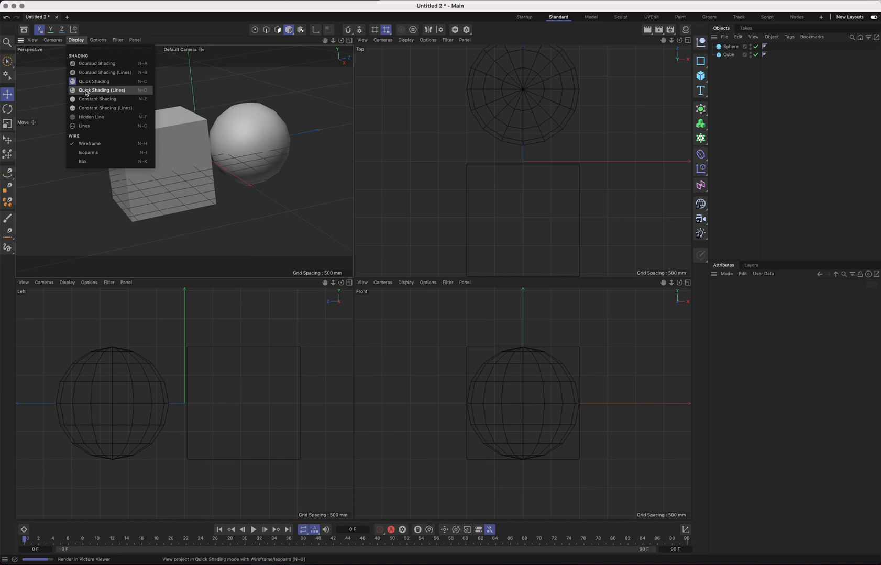
pyautogui.click(100, 90)
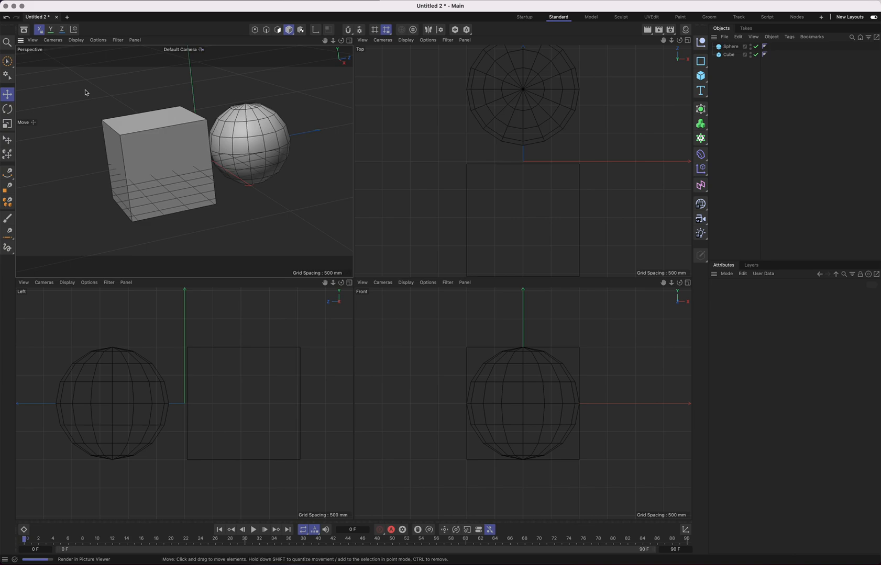
# Switch the perspective view to constant/line shading and orbit the camera around the objects
pyautogui.click(76, 41)
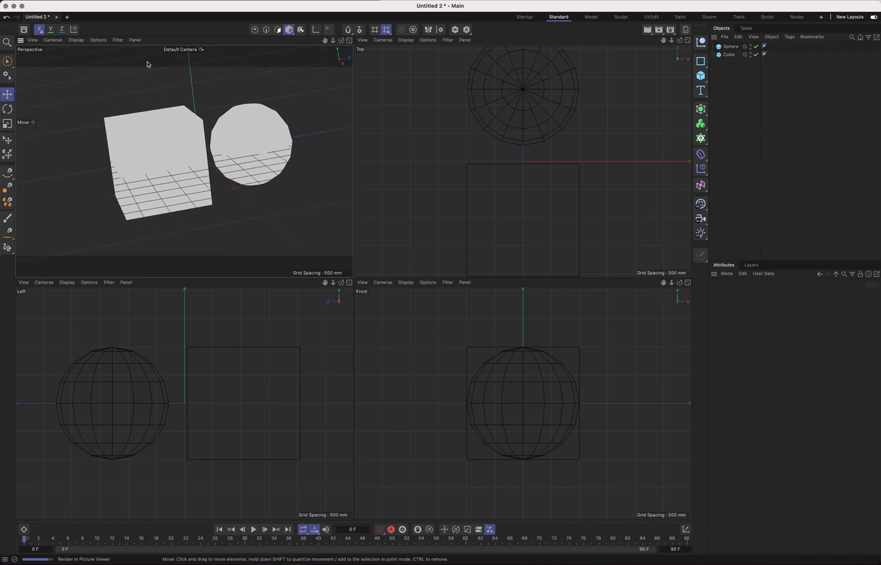
pyautogui.click(76, 40)
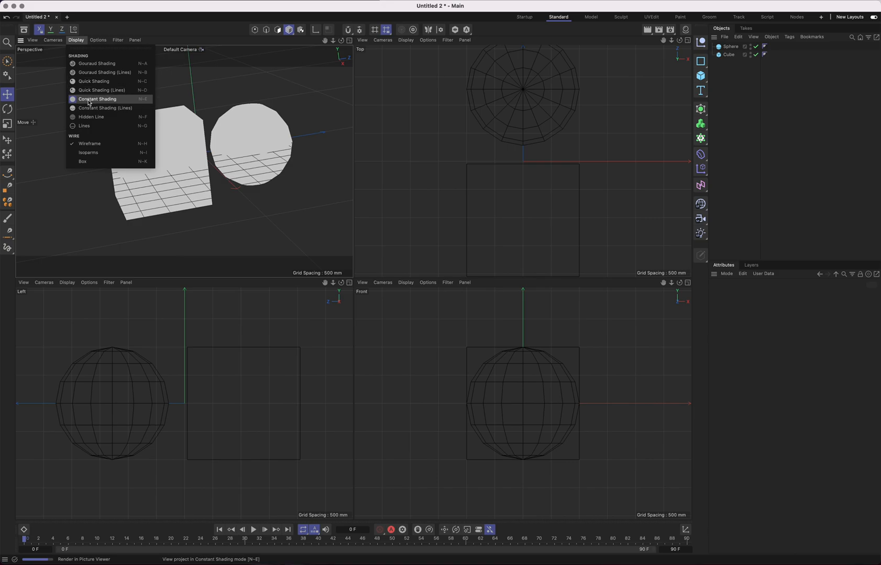
pyautogui.click(117, 40)
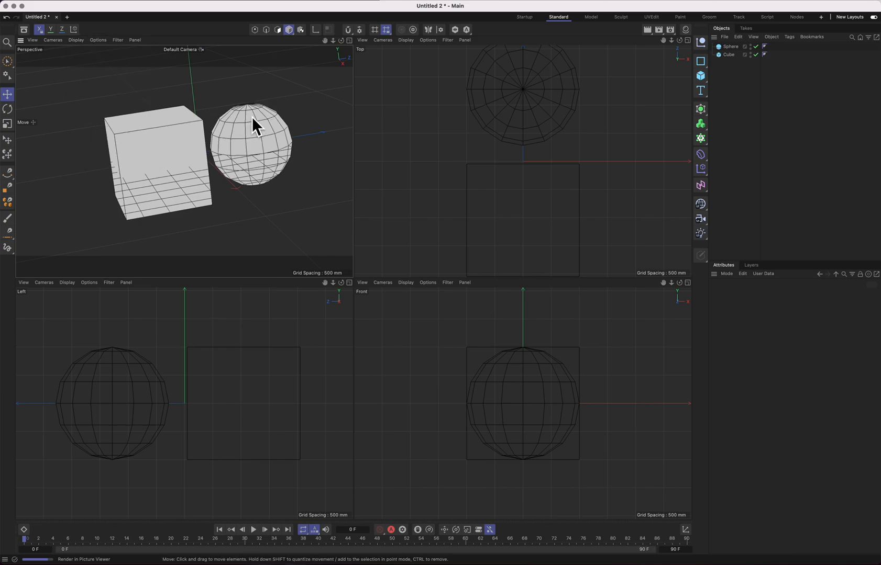
pyautogui.moveTo(93, 59)
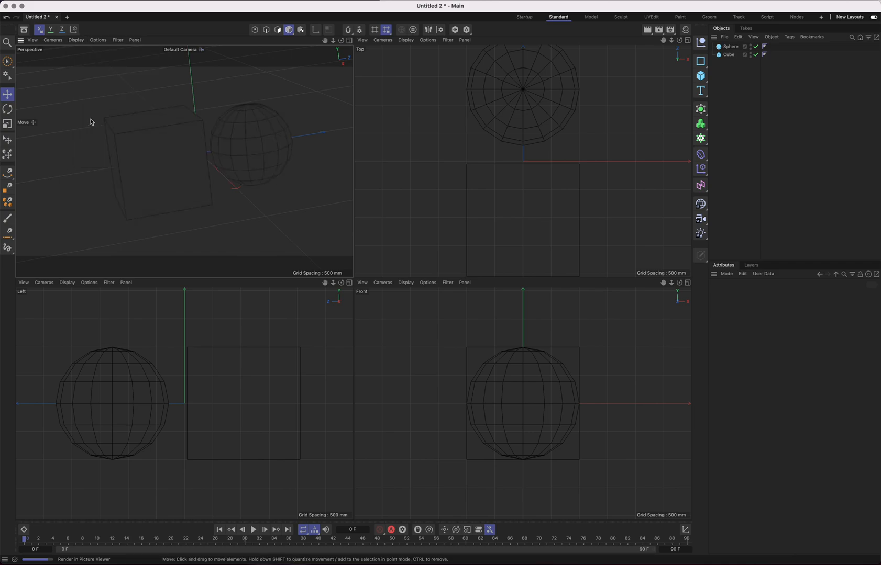
pyautogui.moveTo(113, 140); pyautogui.dragTo(200, 153)
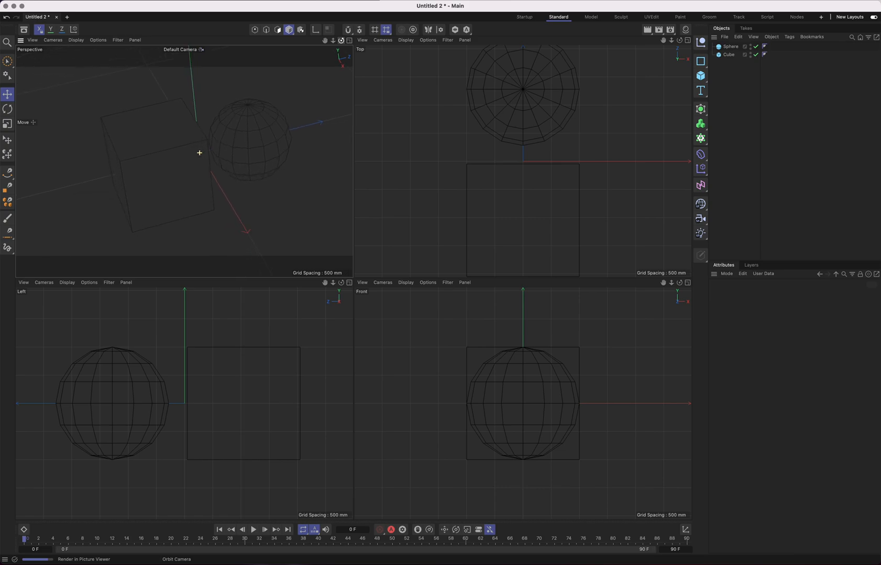
pyautogui.moveTo(342, 40)
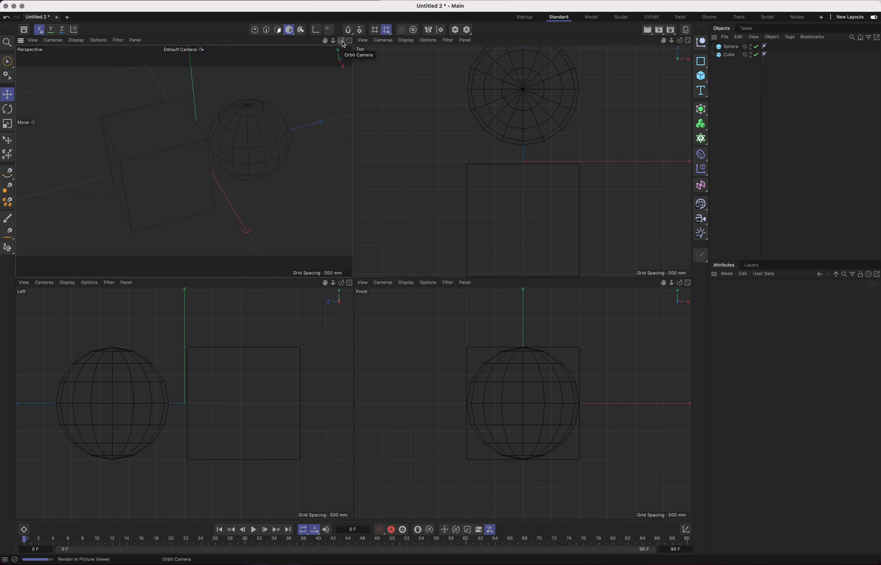
pyautogui.click(76, 40)
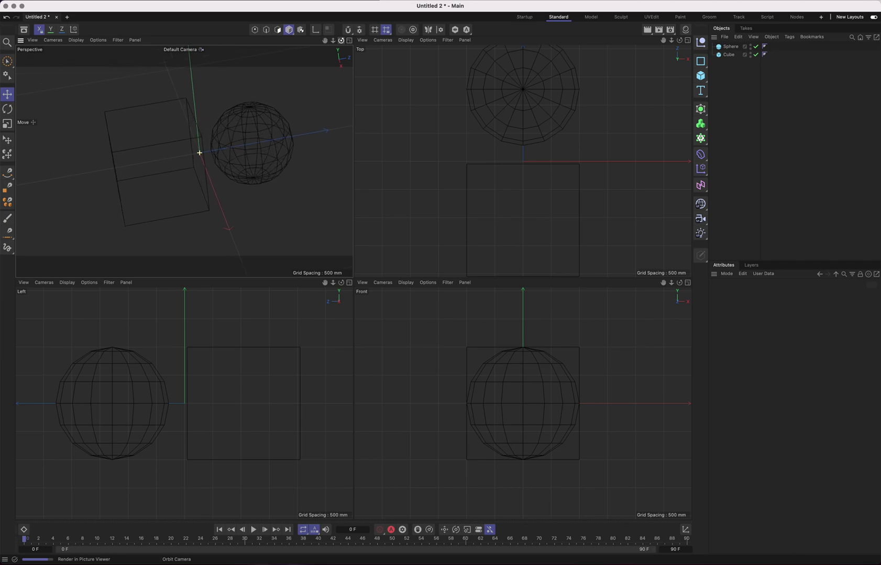
# Set the perspective view back to Gouraud Shading, glancing through the Options menu
pyautogui.click(75, 40)
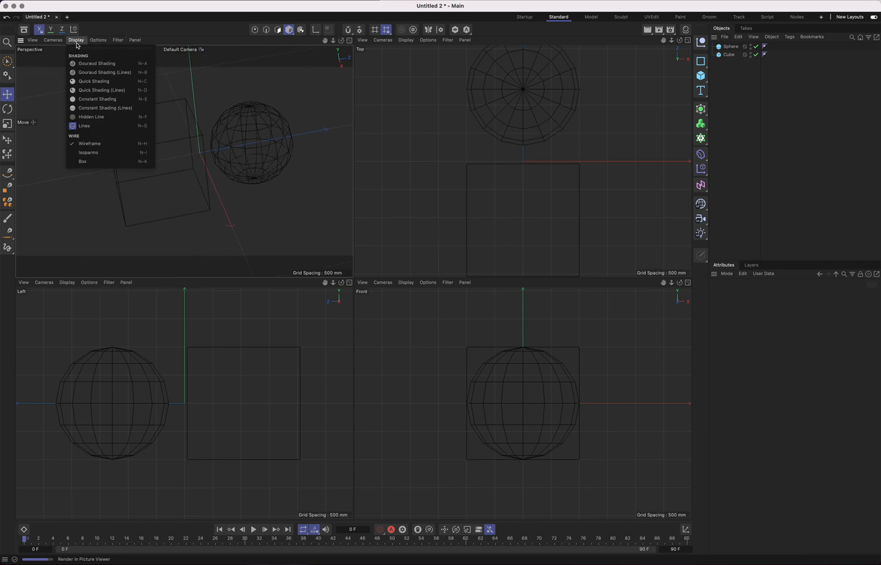
pyautogui.click(97, 64)
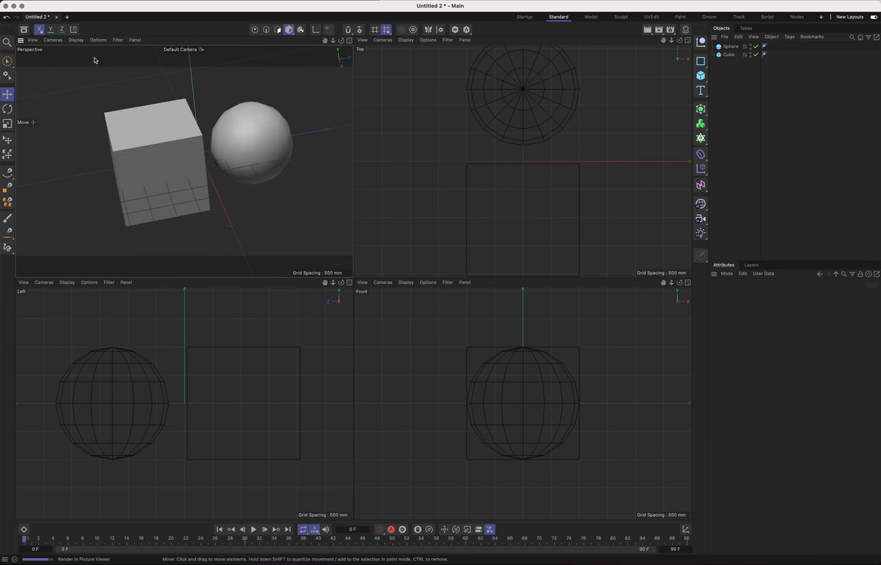
pyautogui.click(98, 40)
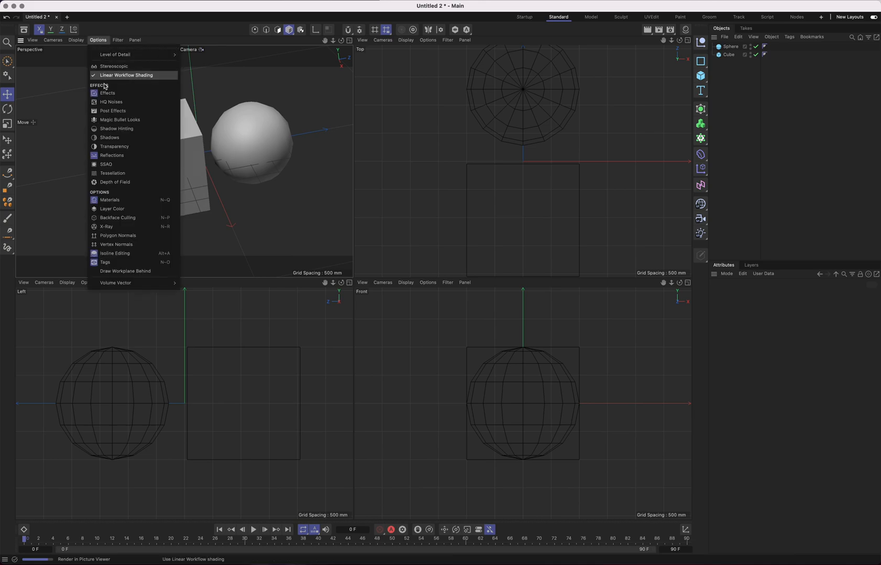
pyautogui.click(76, 40)
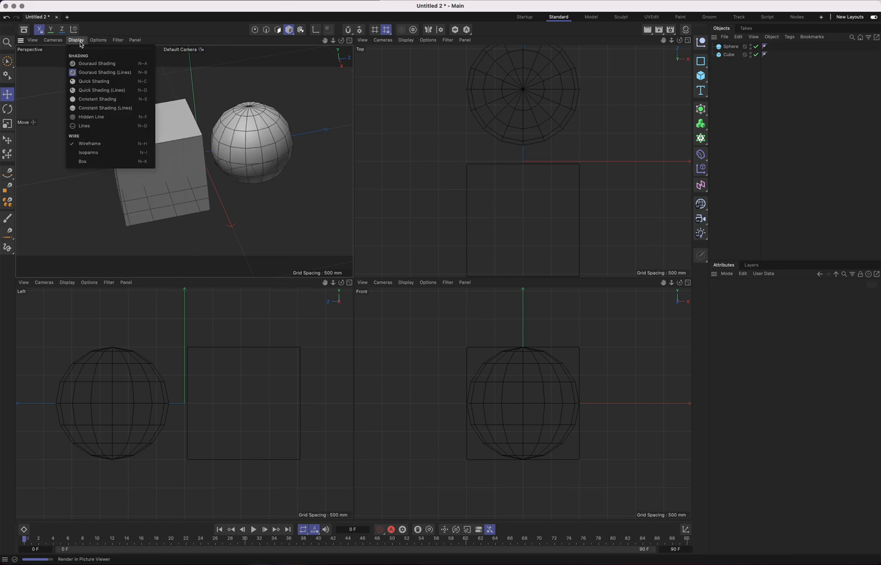
pyautogui.click(95, 63)
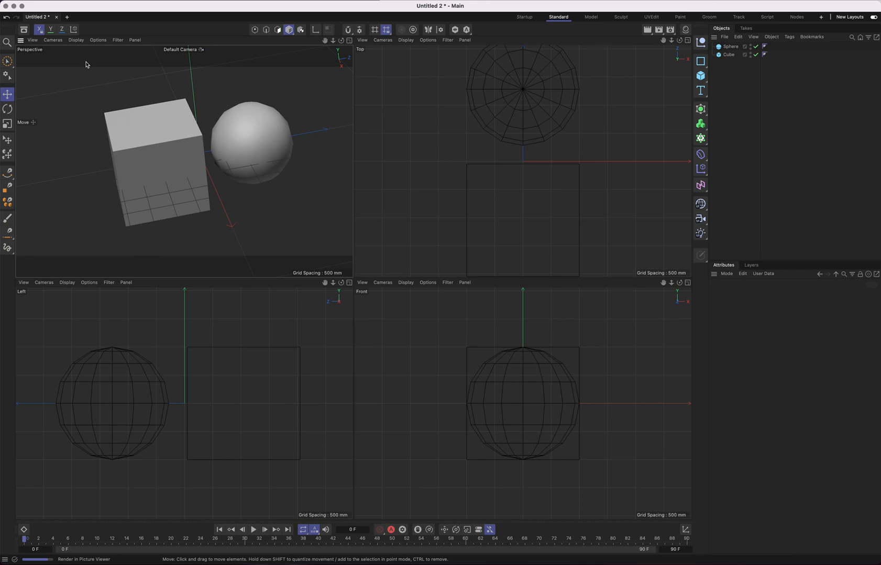
pyautogui.moveTo(84, 65)
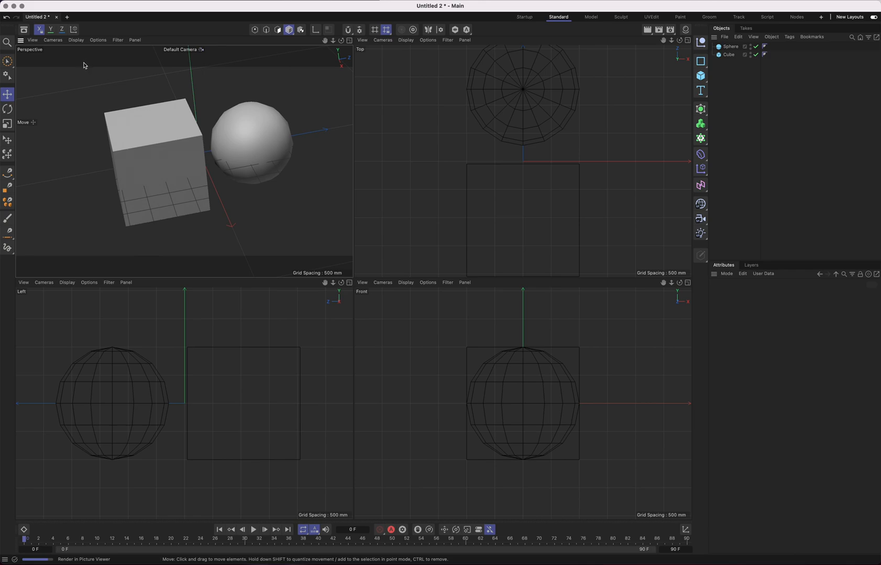
pyautogui.moveTo(237, 55)
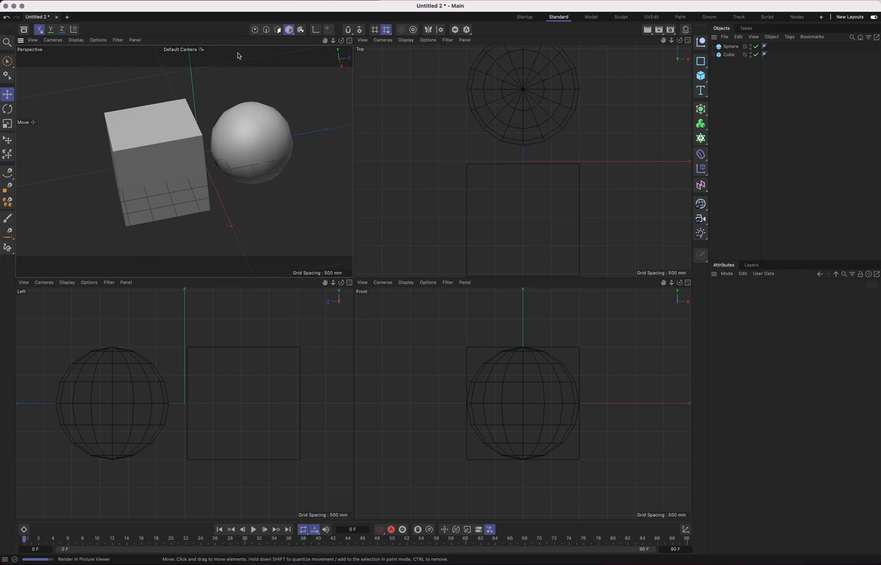
pyautogui.moveTo(678, 50)
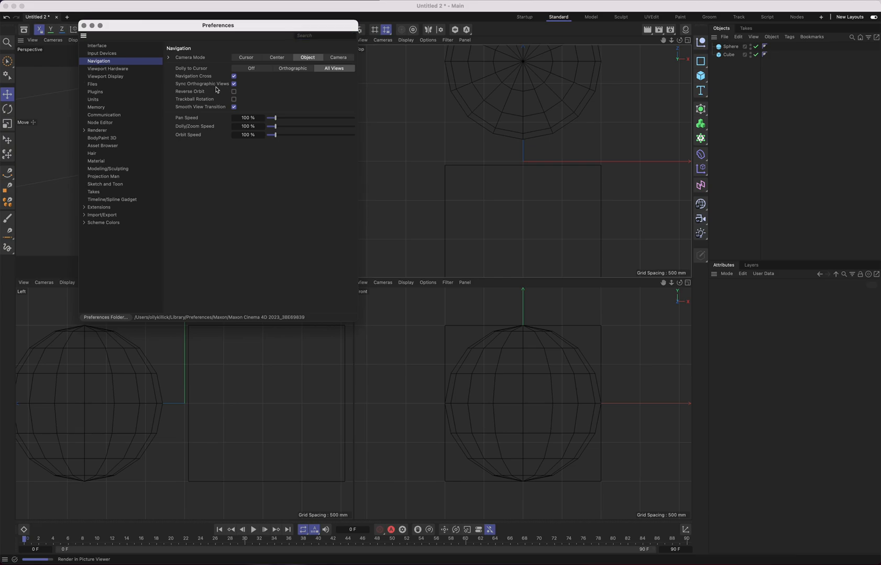
# Enable Sync Orthographic Views in the Navigation preferences and close the Preferences window
pyautogui.click(233, 83)
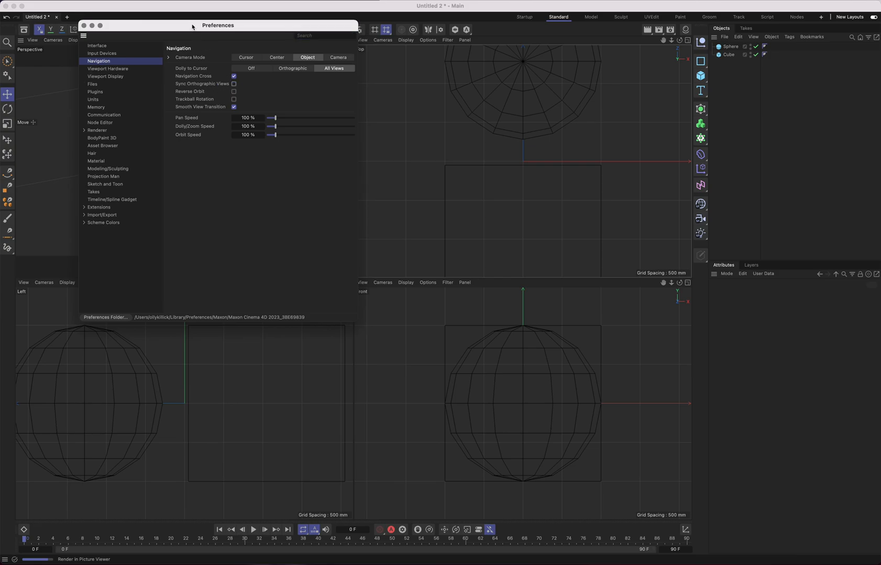
pyautogui.click(90, 25)
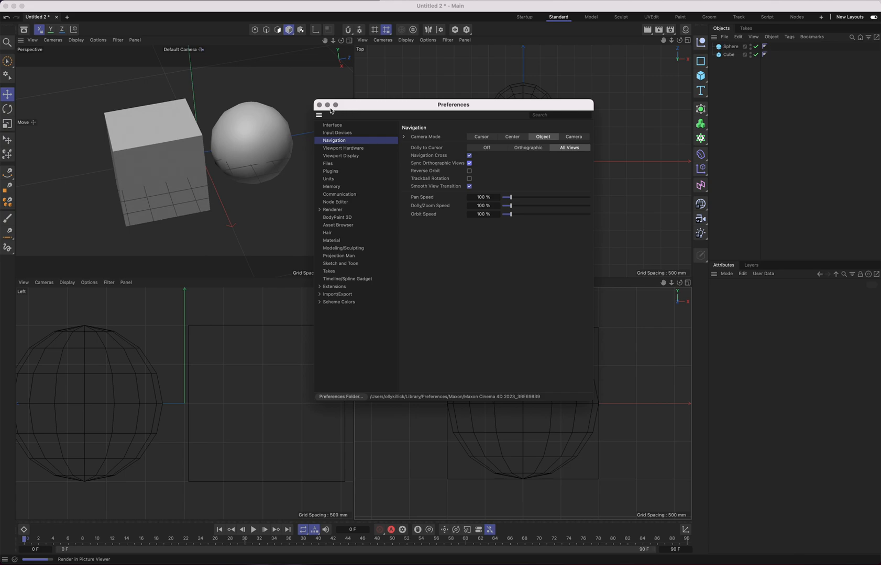
pyautogui.click(317, 105)
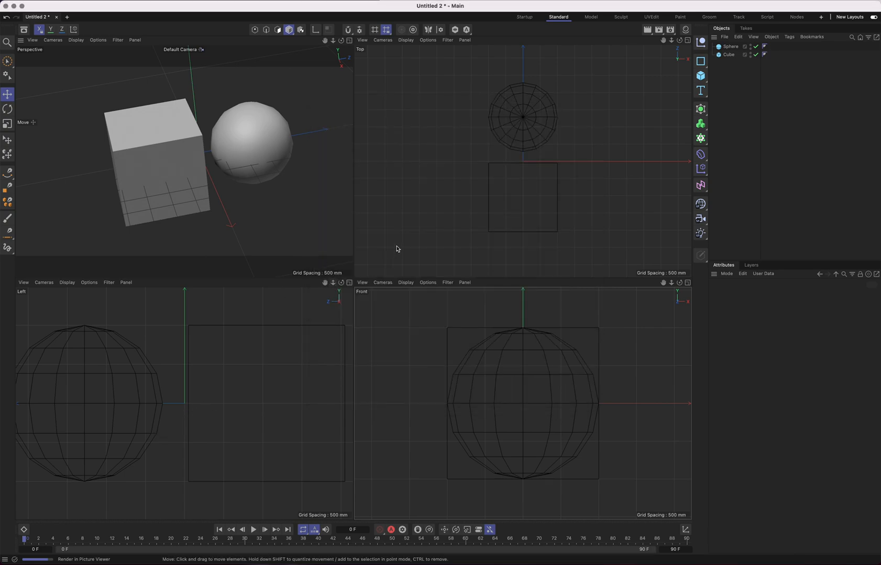
pyautogui.moveTo(293, 350)
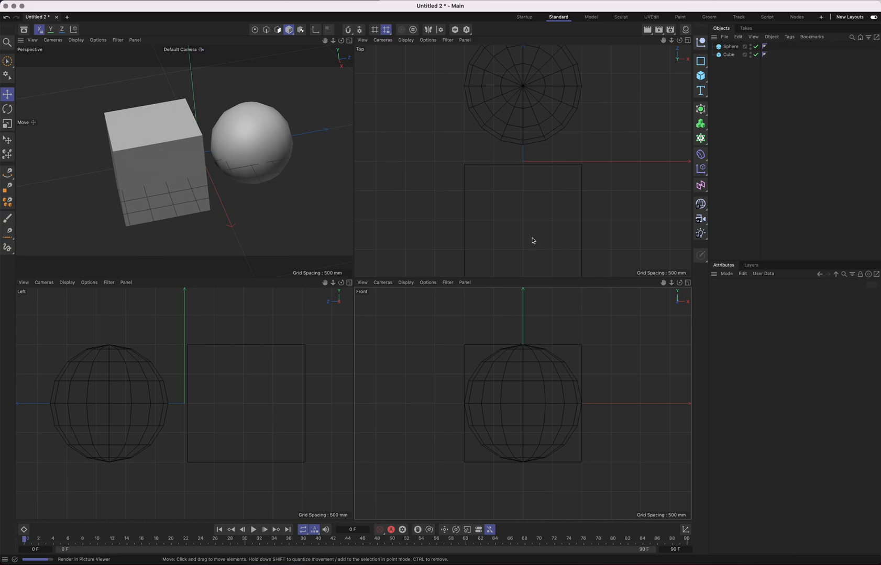
pyautogui.moveTo(540, 243)
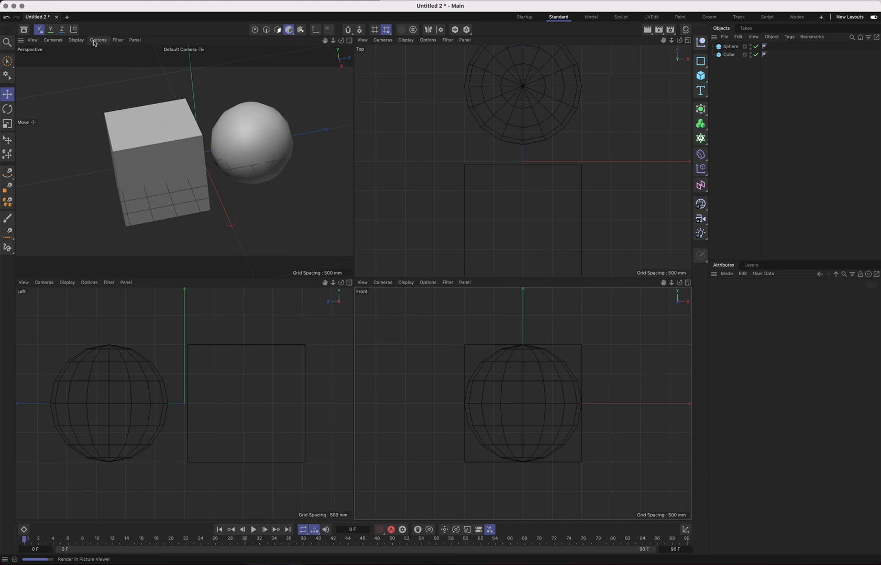
pyautogui.click(98, 39)
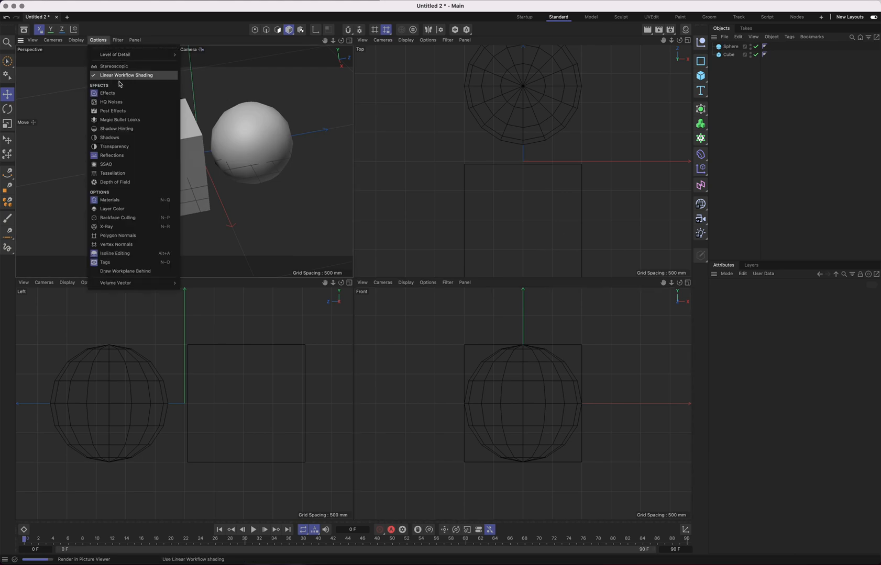
pyautogui.moveTo(117, 119)
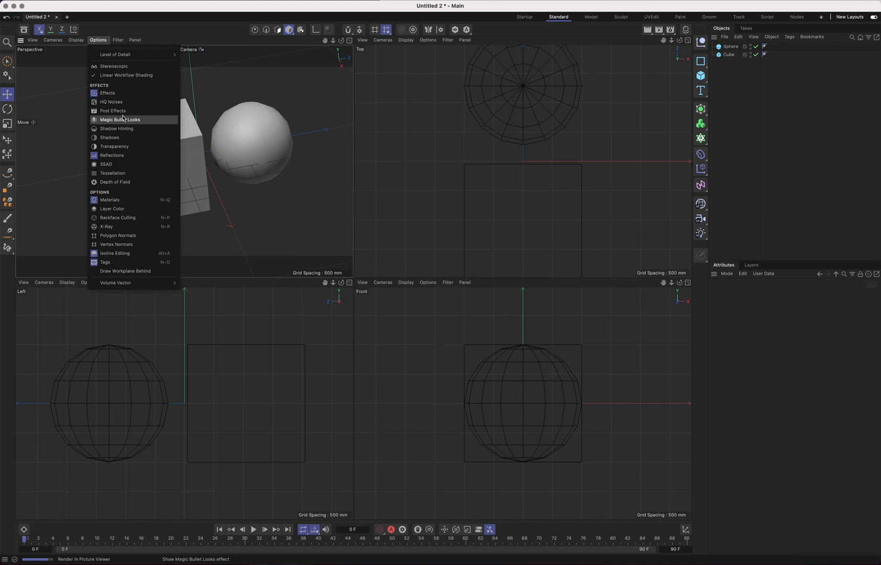
pyautogui.moveTo(138, 182)
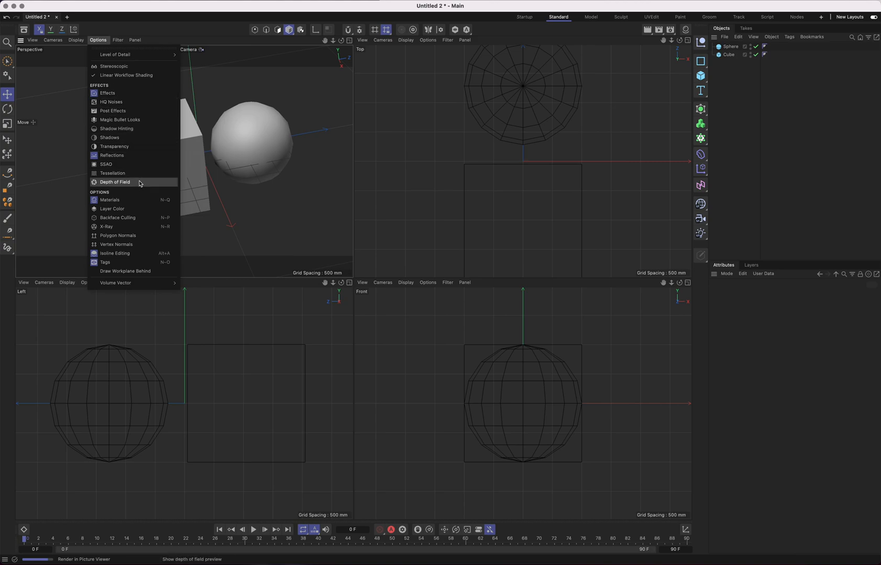
pyautogui.moveTo(130, 184)
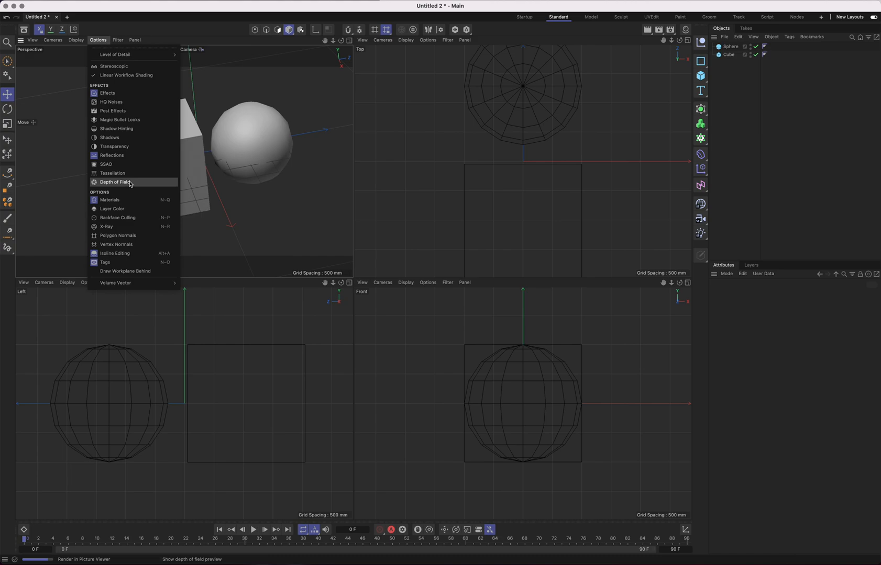
pyautogui.click(133, 25)
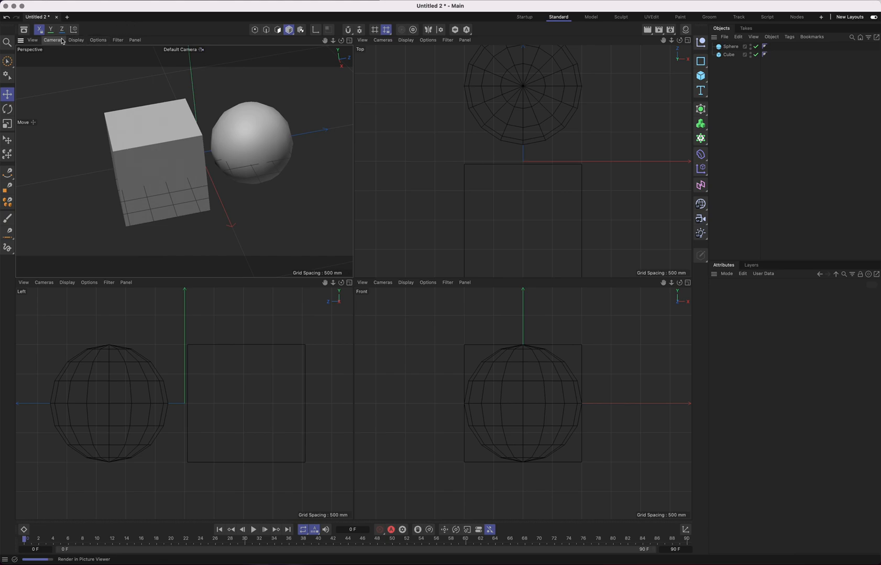
pyautogui.moveTo(528, 20)
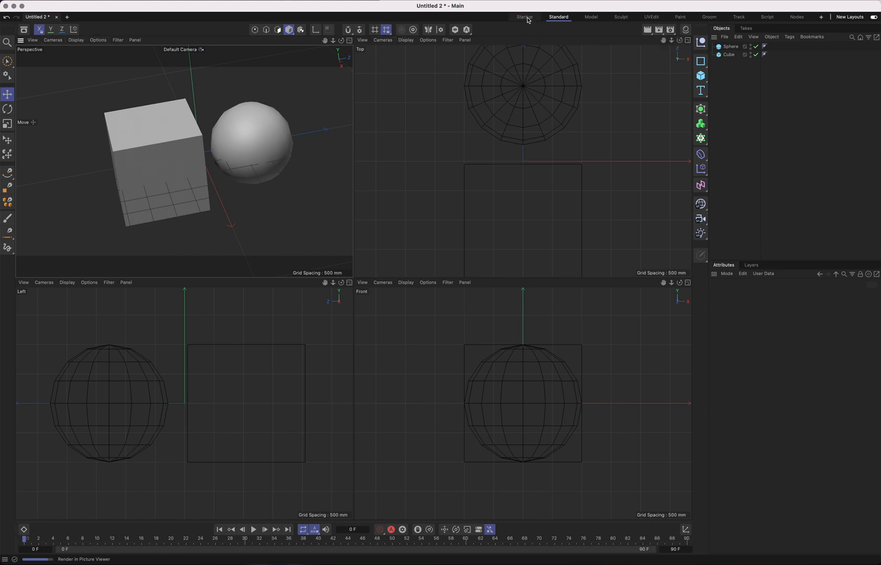
# Activate the Startup layout, then leave the Picture Viewer for the View tab's four viewports
pyautogui.click(524, 17)
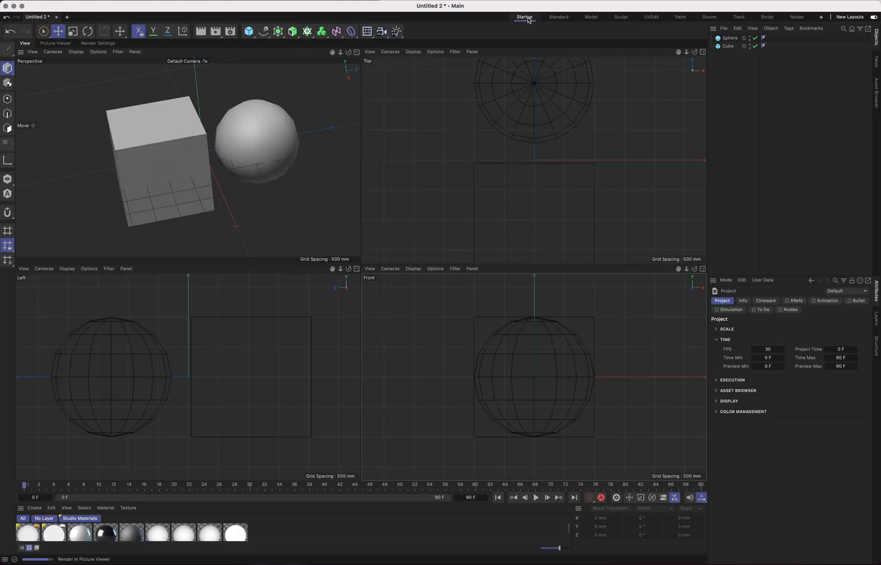
pyautogui.moveTo(544, 16)
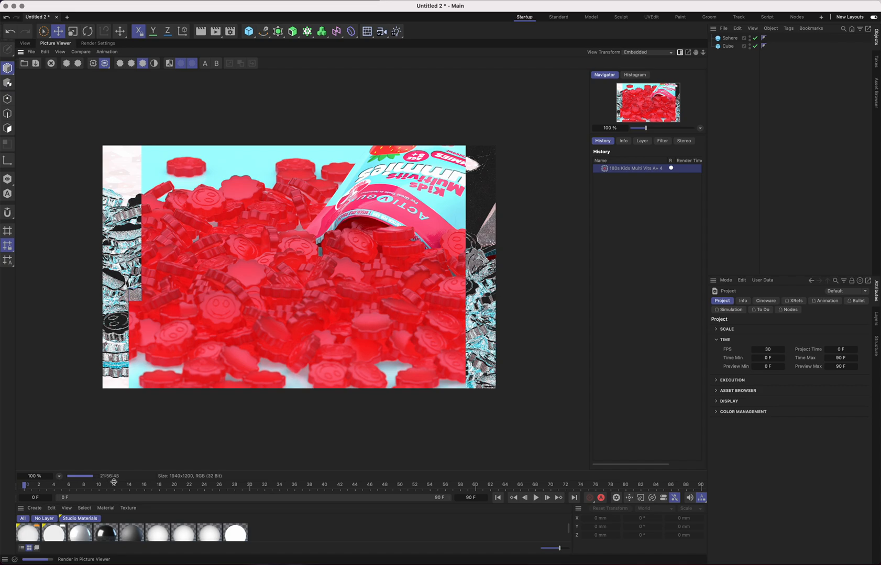
pyautogui.moveTo(292, 355)
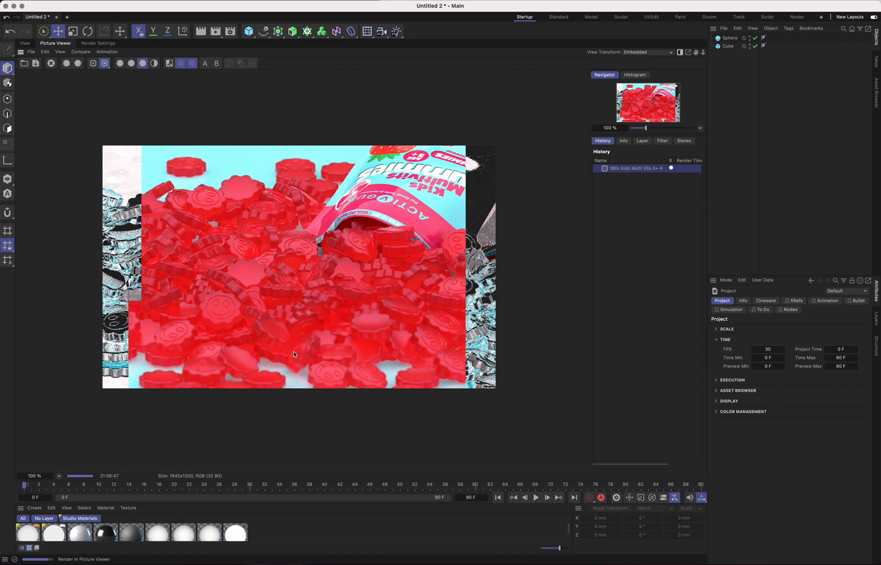
pyautogui.moveTo(458, 292)
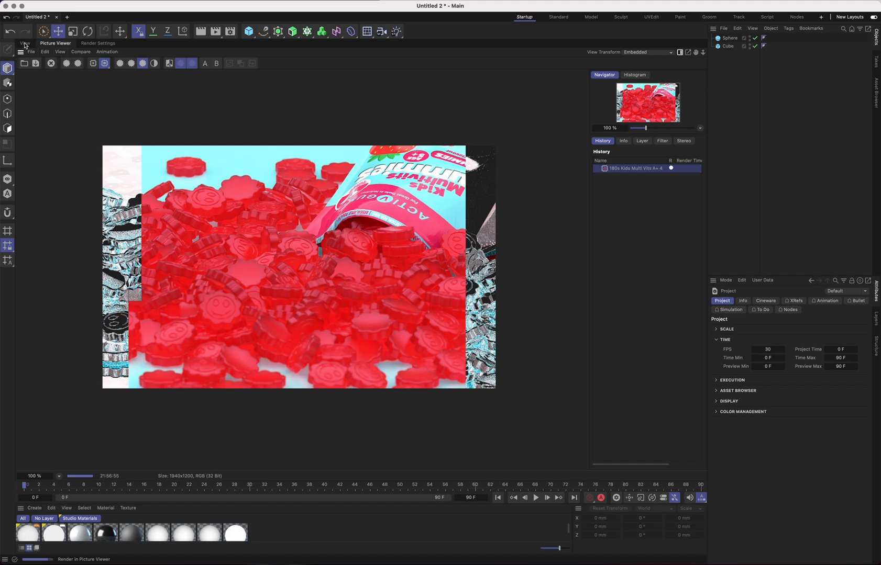
pyautogui.click(21, 42)
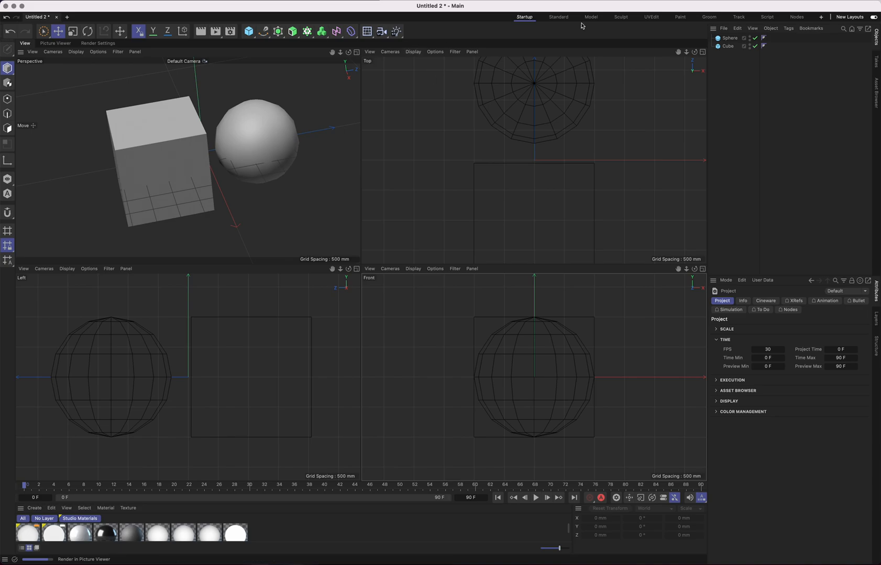
# Activate the Standard layout tab to restore the four scene viewports
pyautogui.click(558, 16)
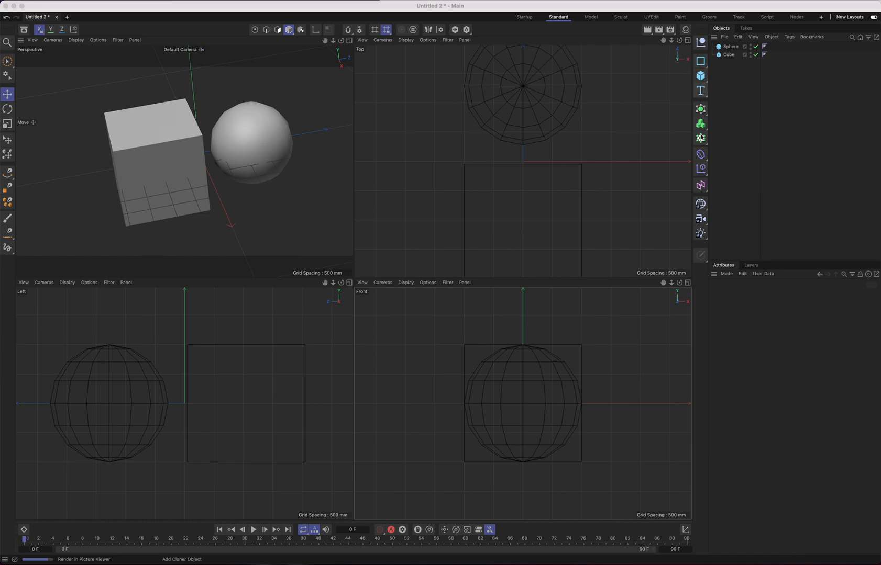
pyautogui.moveTo(701, 100)
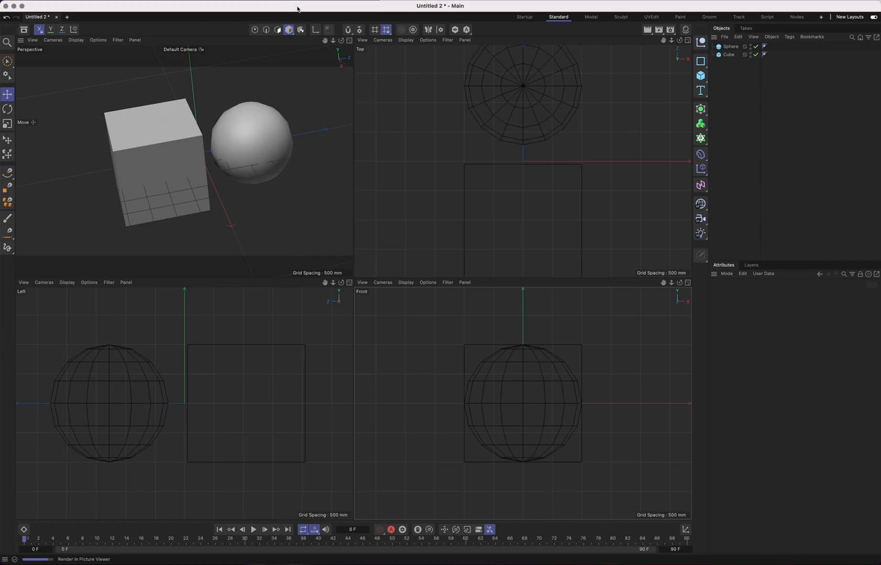
pyautogui.moveTo(284, 69)
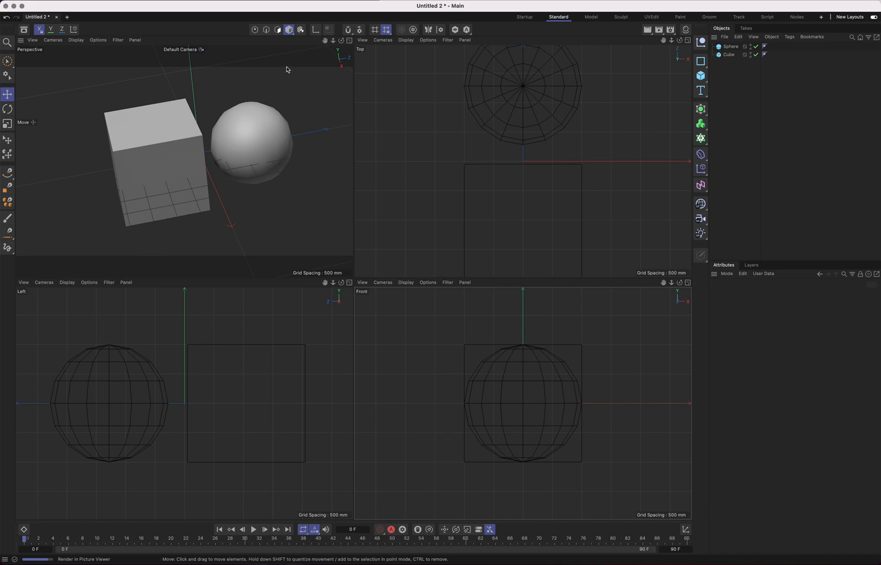
pyautogui.moveTo(309, 54)
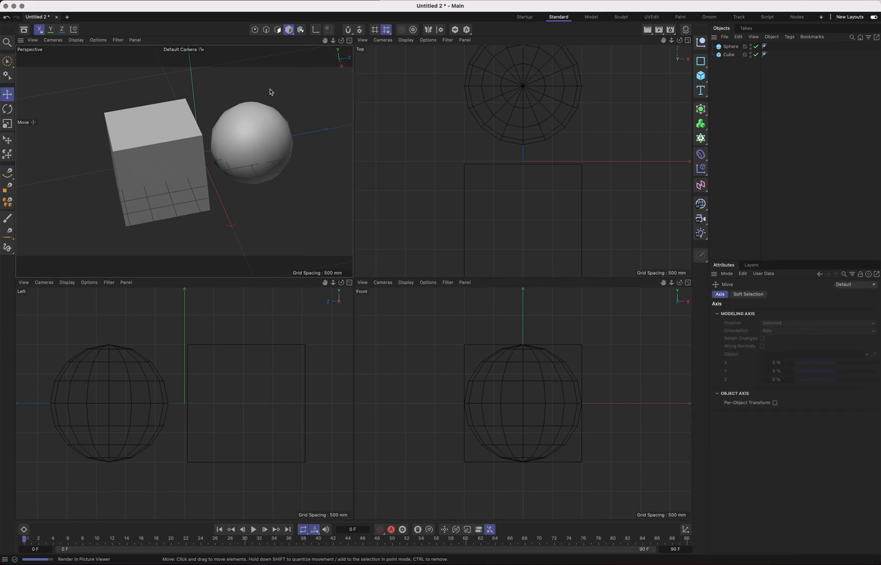
pyautogui.moveTo(55, 61)
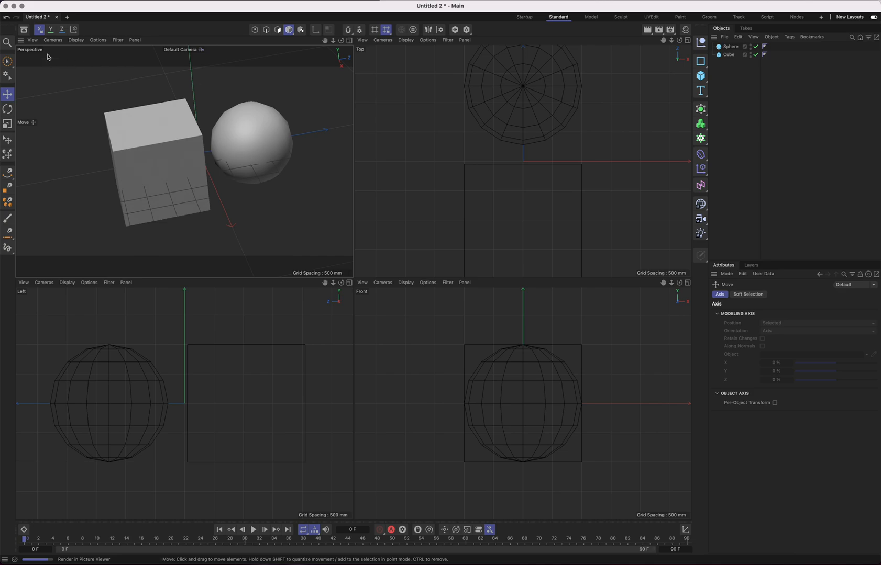
# Select the cube with the selection tool and orbit the perspective view around the scene
pyautogui.click(6, 60)
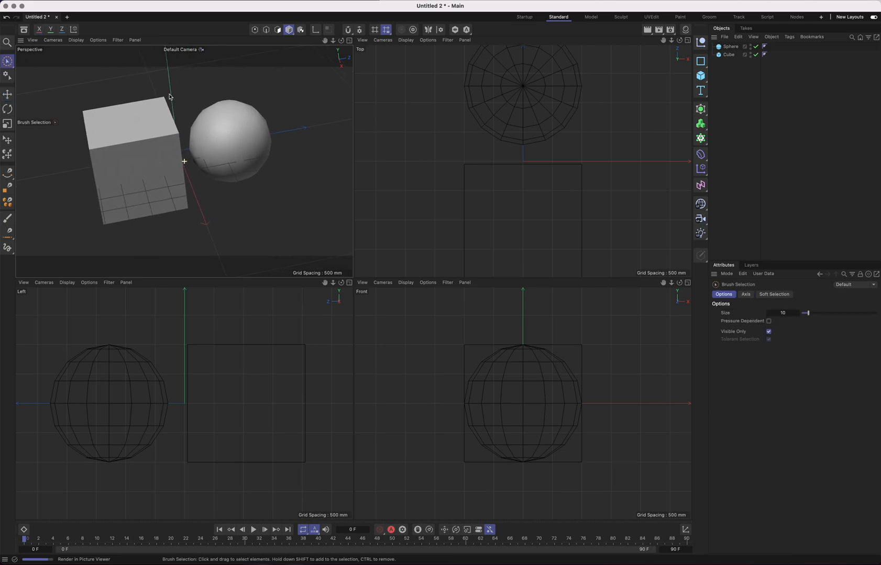
pyautogui.moveTo(173, 95)
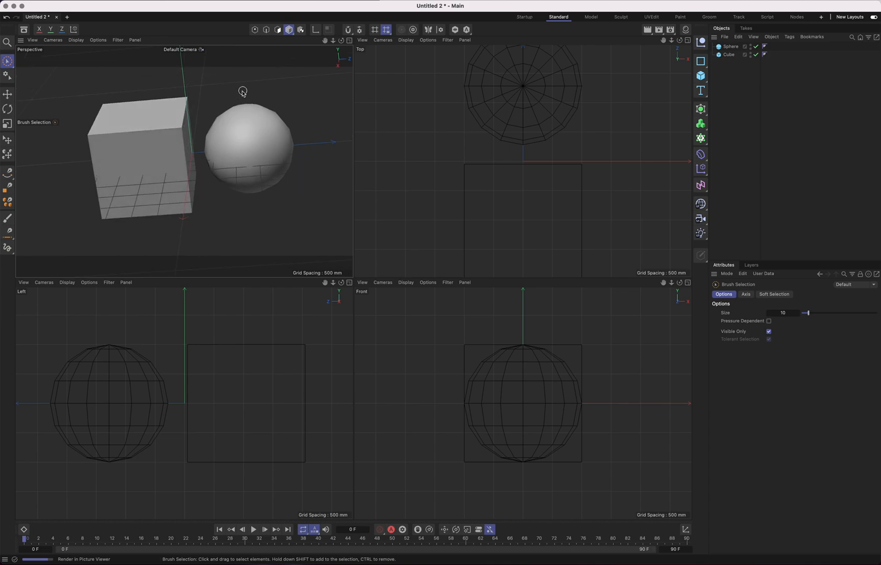
pyautogui.moveTo(254, 103)
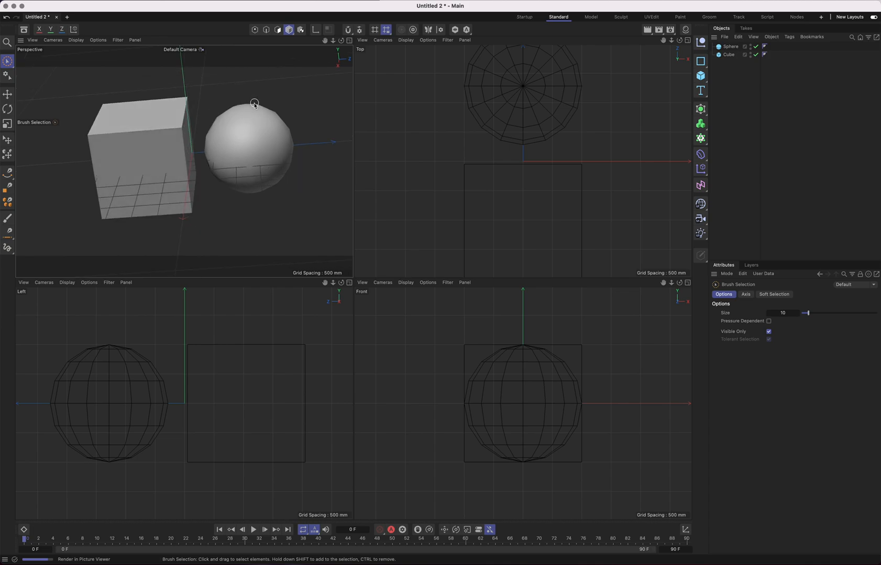
pyautogui.moveTo(244, 107)
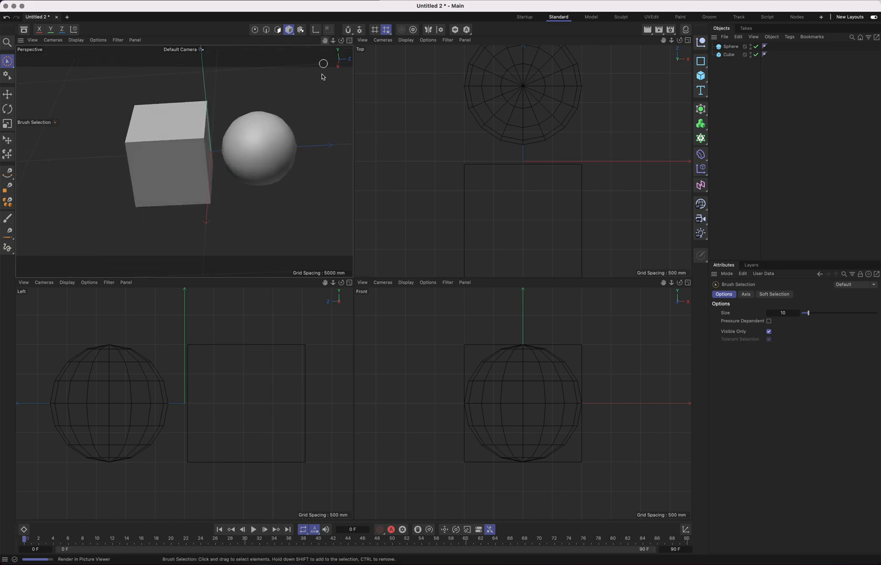
pyautogui.moveTo(321, 96)
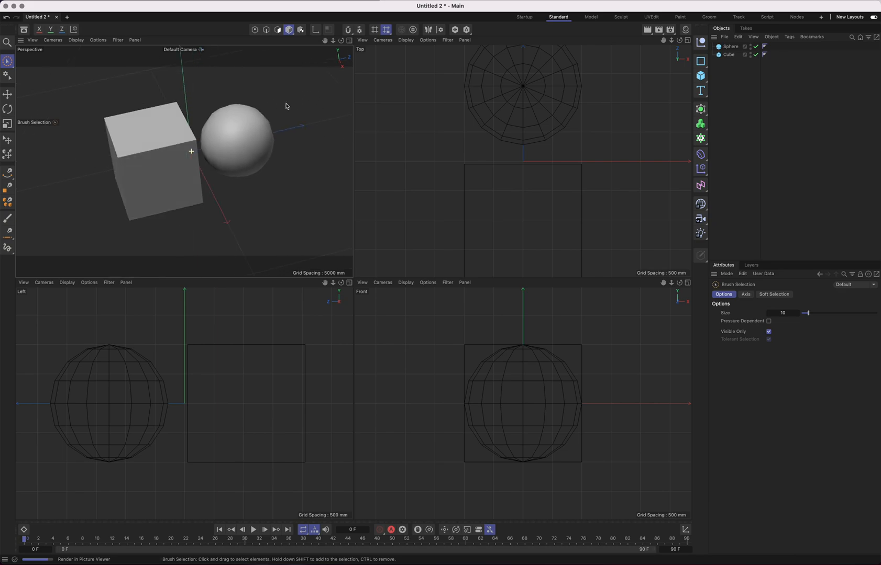
pyautogui.moveTo(285, 107); pyautogui.dragTo(168, 79)
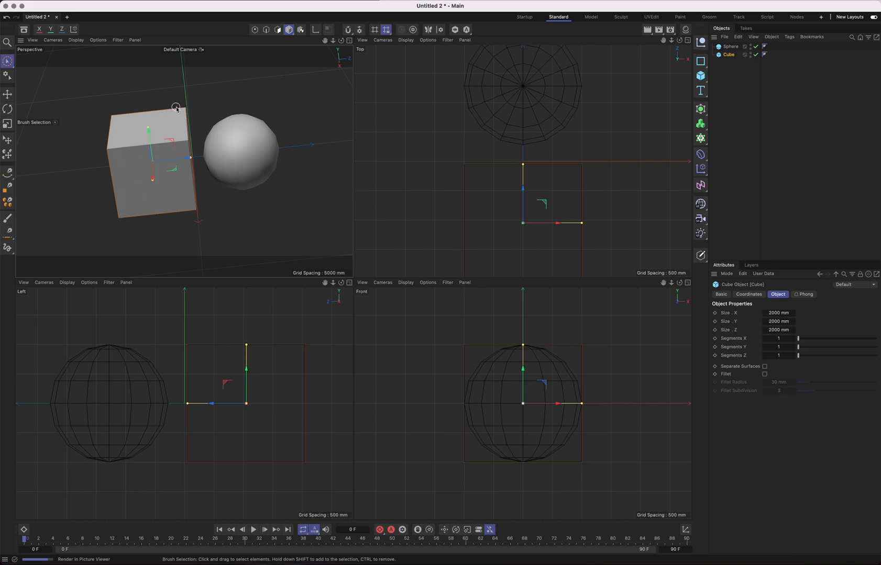
# Open Edit > Preferences, browse Viewport Display, and land on the Navigation page
pyautogui.click(21, 29)
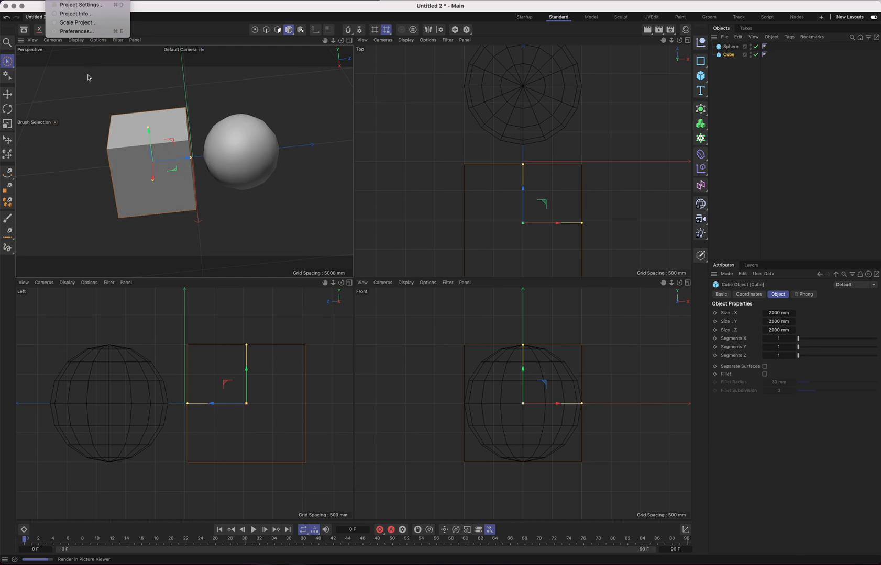
pyautogui.click(72, 31)
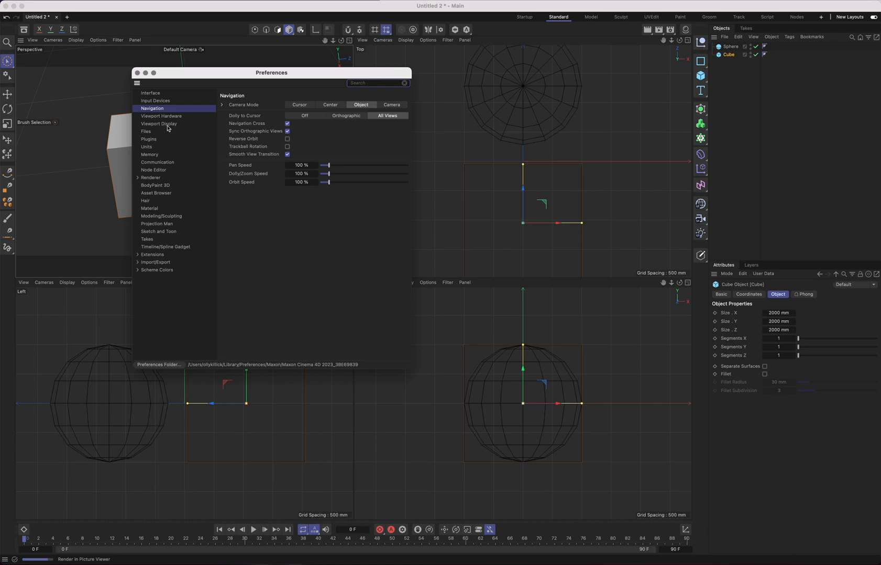
pyautogui.click(158, 124)
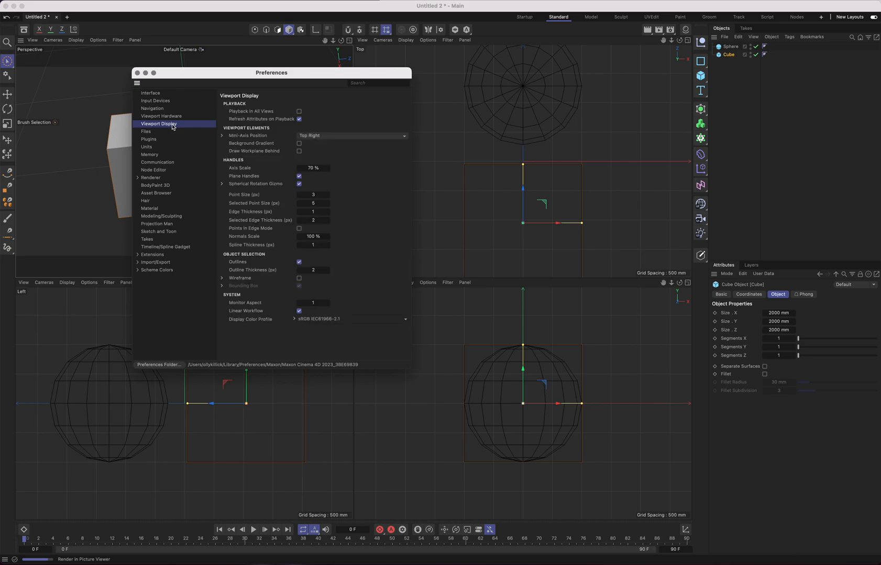
pyautogui.moveTo(280, 185)
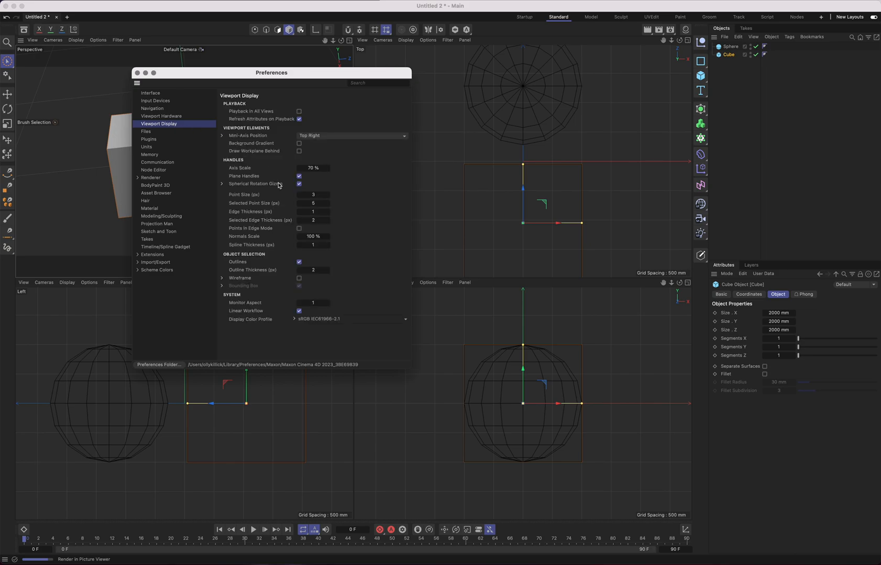
pyautogui.moveTo(269, 271)
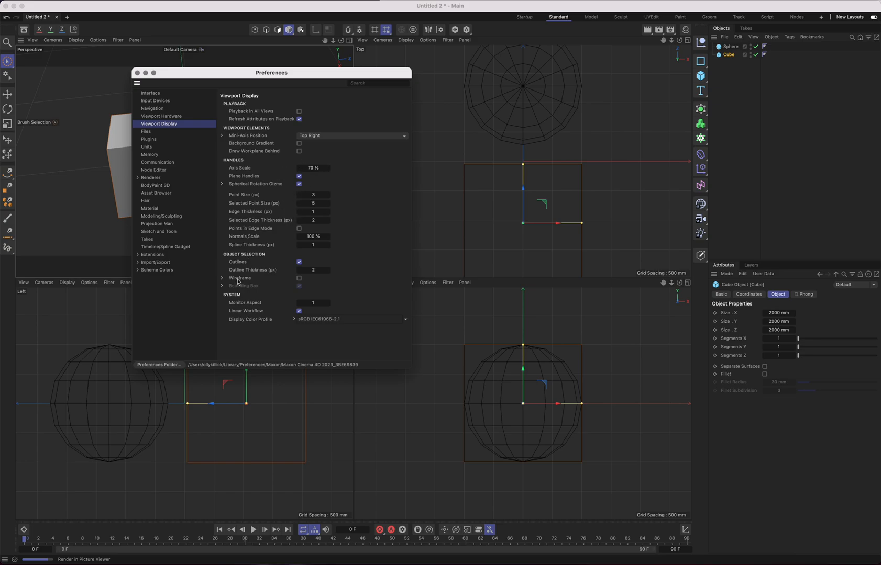
pyautogui.moveTo(158, 134)
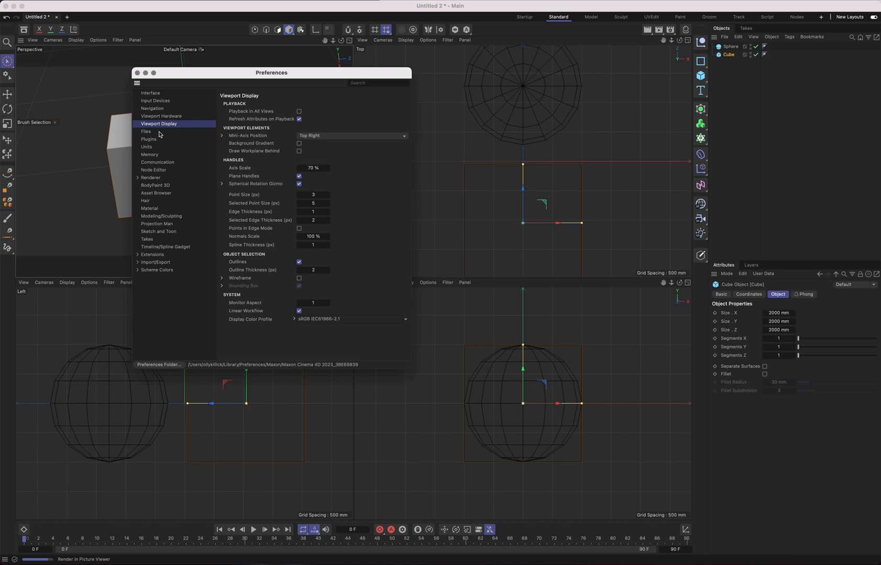
pyautogui.click(152, 109)
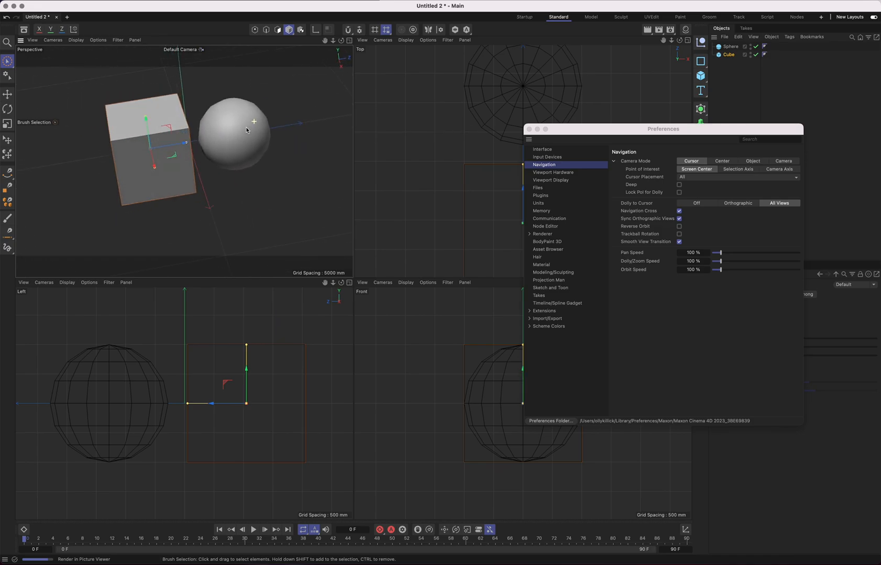
# Try Center and Camera modes with an orbit in between, then set Camera Mode to Object
pyautogui.click(721, 160)
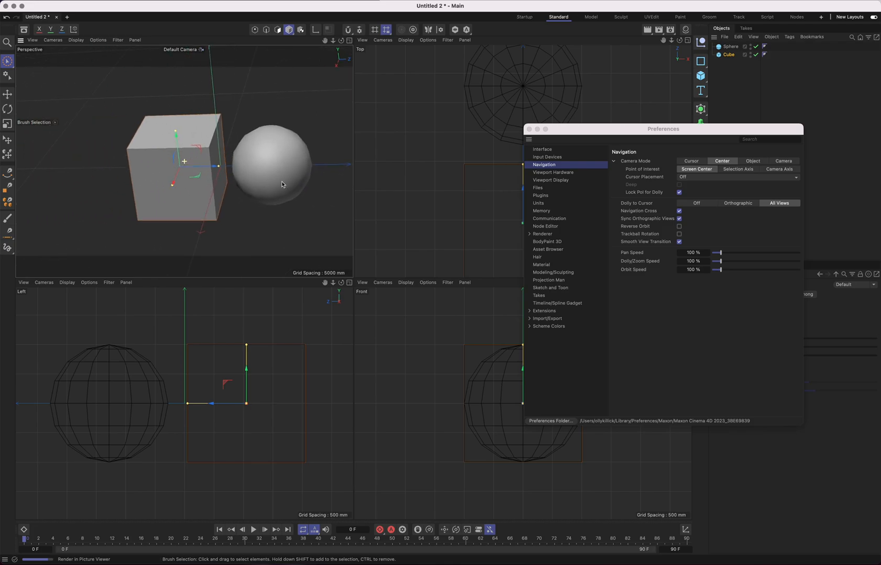
pyautogui.moveTo(280, 184); pyautogui.dragTo(247, 217)
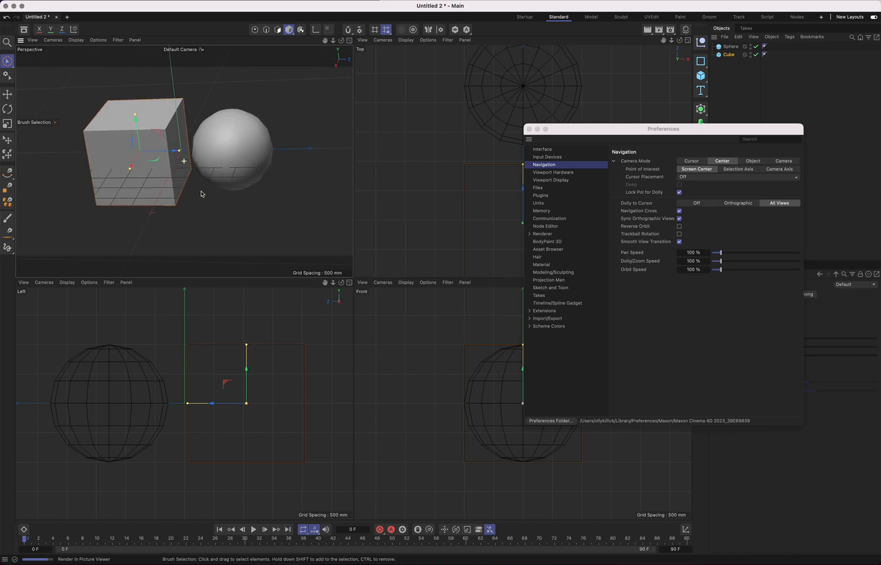
pyautogui.click(751, 161)
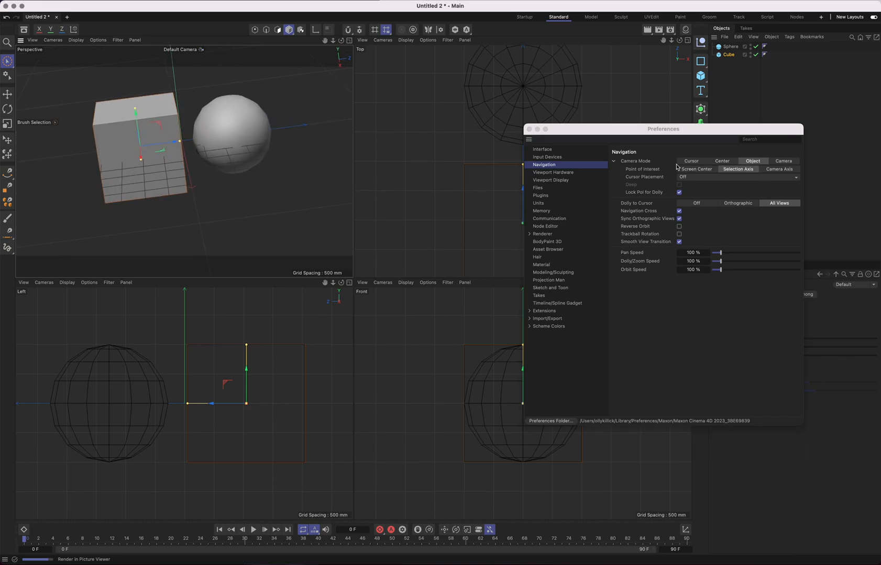
pyautogui.click(782, 161)
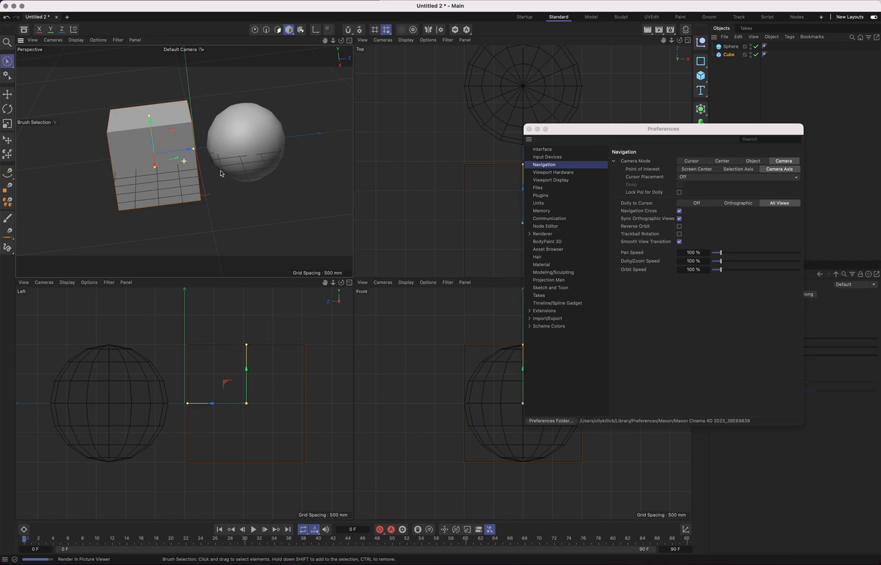
pyautogui.click(752, 161)
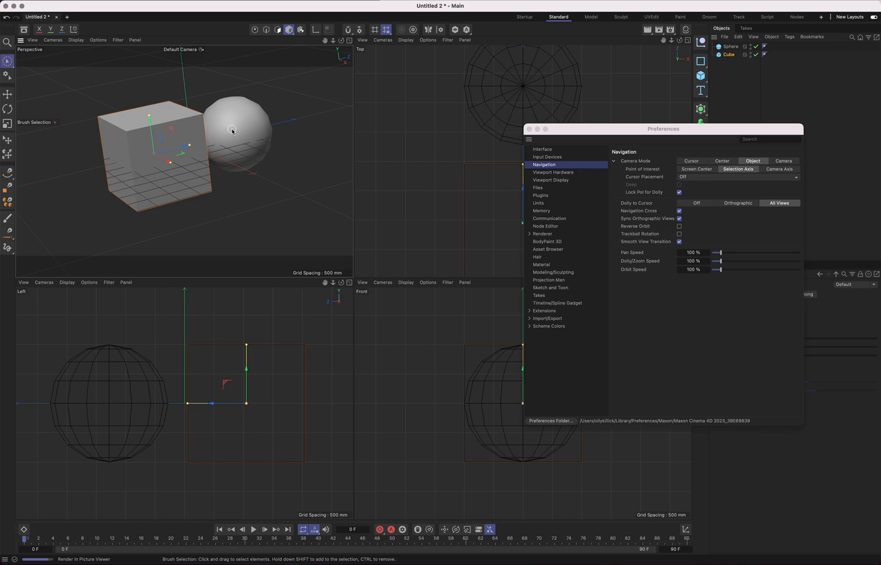
pyautogui.moveTo(203, 116)
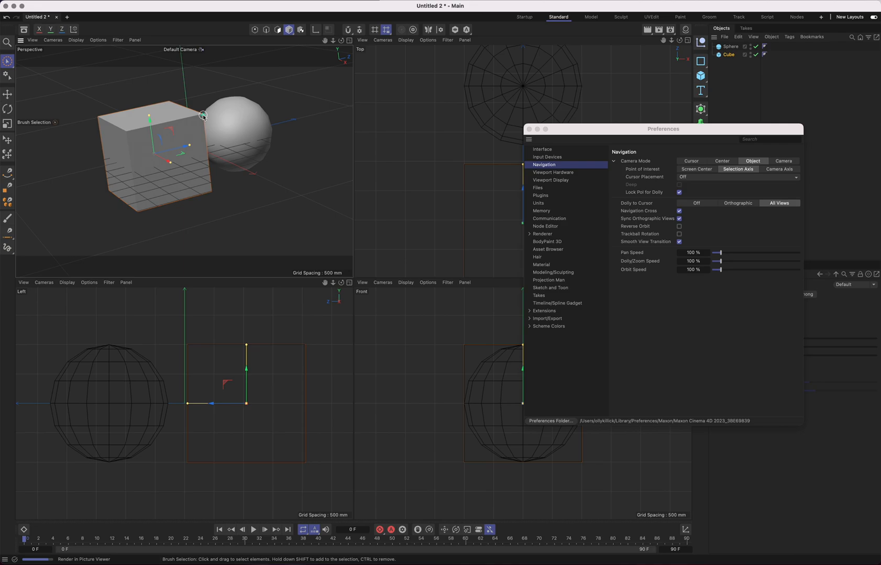
pyautogui.scroll(-3)
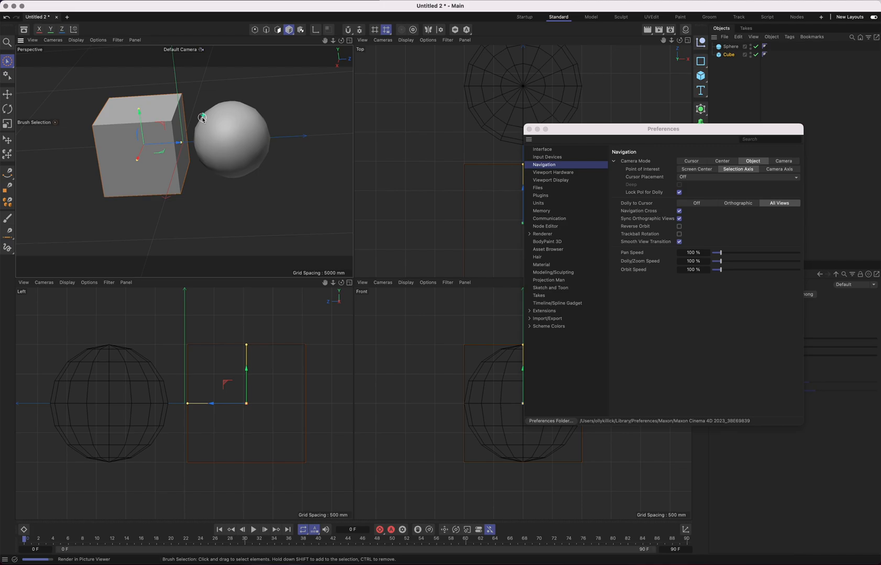
pyautogui.moveTo(164, 115)
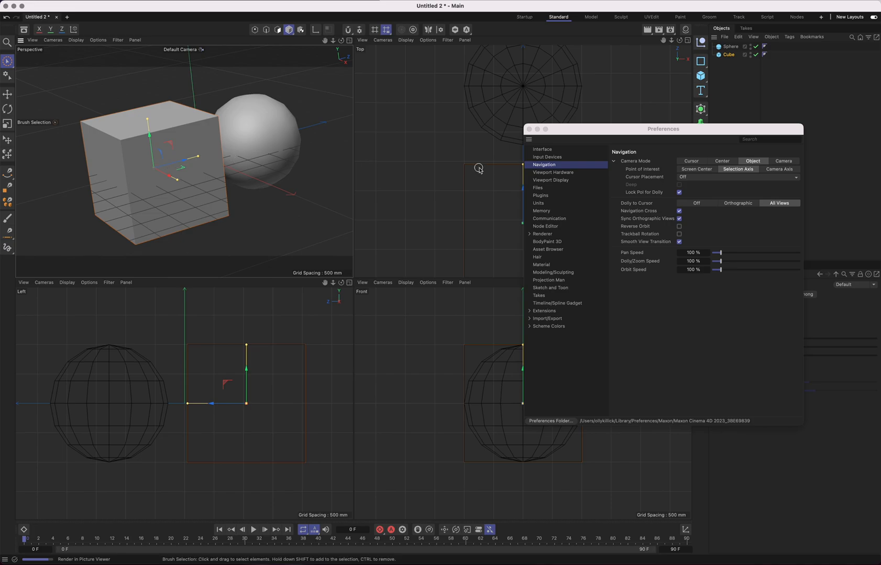
pyautogui.moveTo(467, 171)
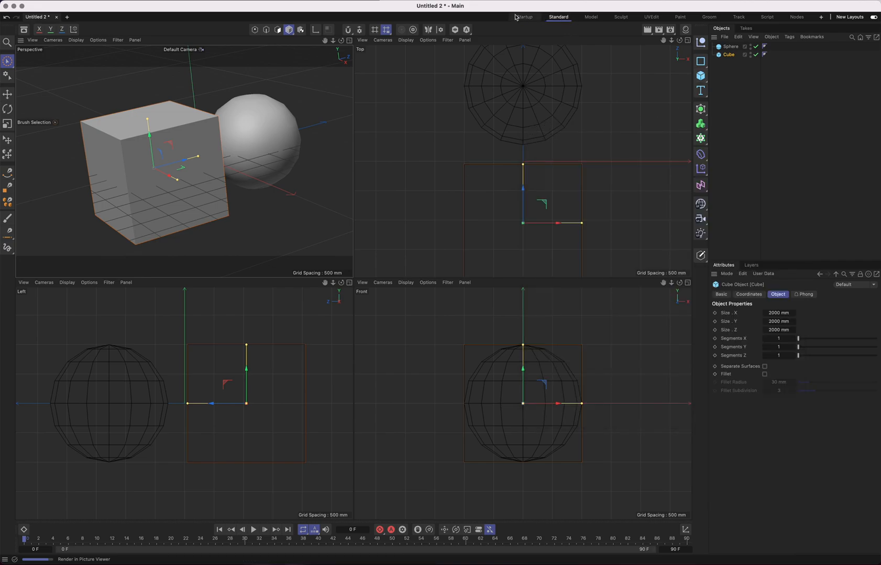
# Switch to the Startup layout, glance at Render Settings, and return to the four viewports
pyautogui.click(524, 17)
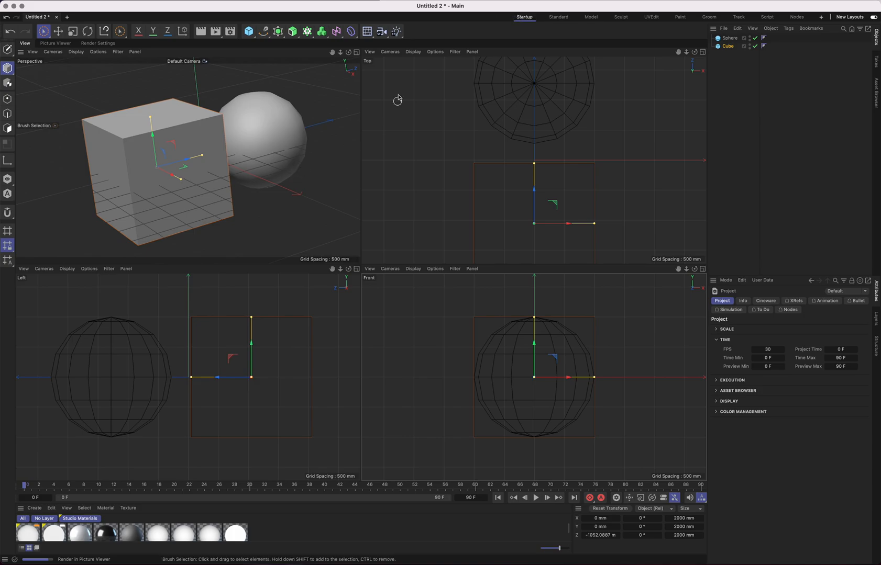
pyautogui.moveTo(372, 63)
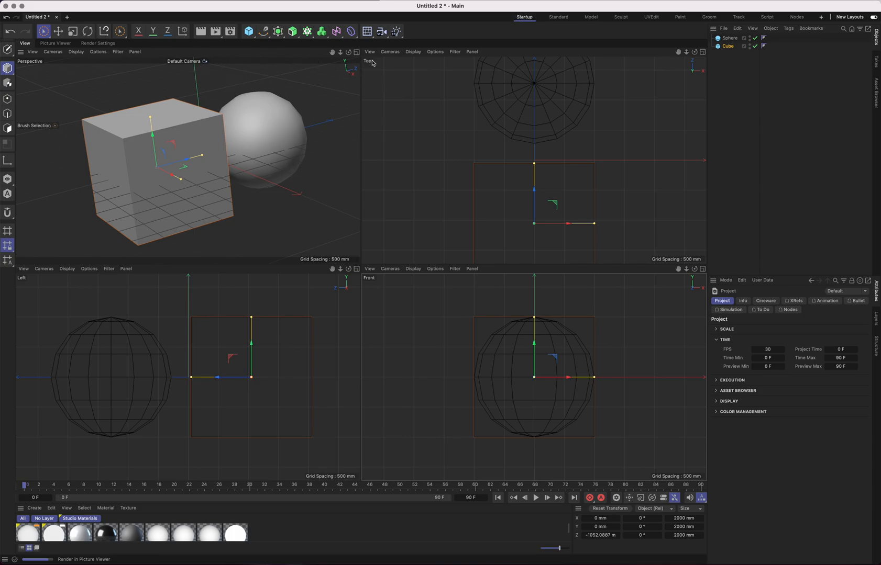
pyautogui.click(97, 43)
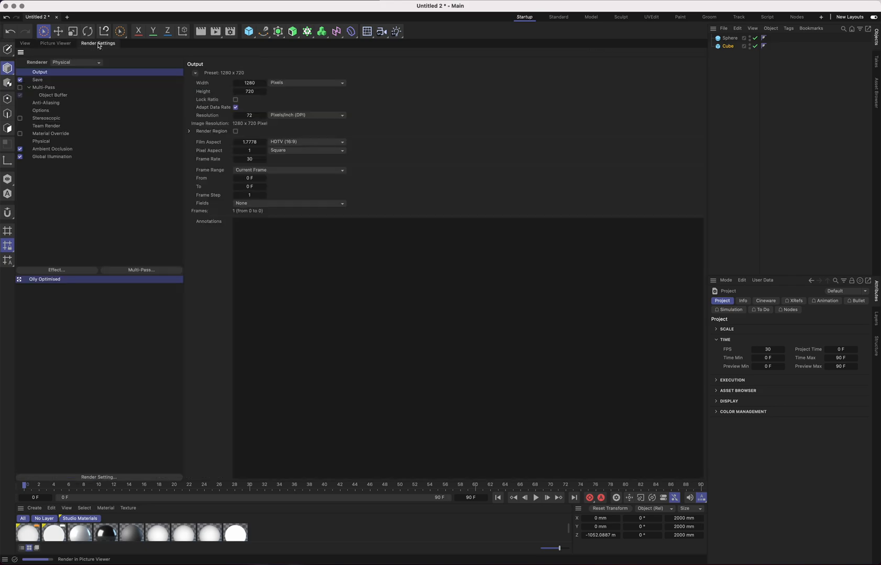
pyautogui.click(58, 44)
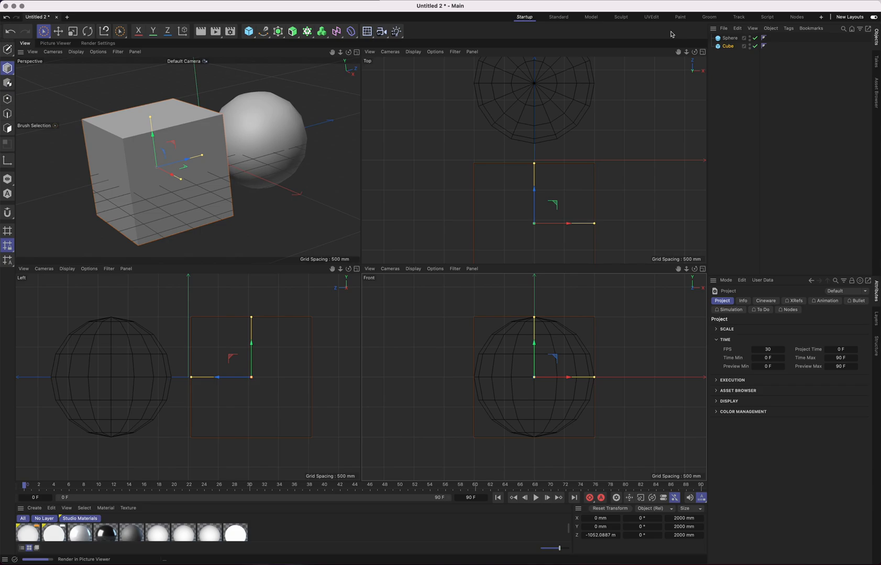
# Show the Picture Viewer with the earlier red gummy vitamins render
pyautogui.click(56, 43)
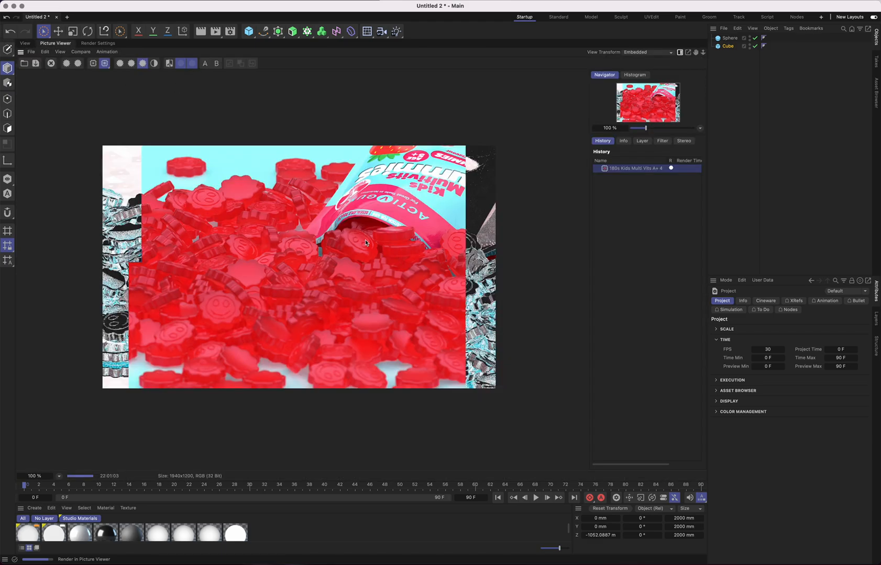
pyautogui.moveTo(382, 288)
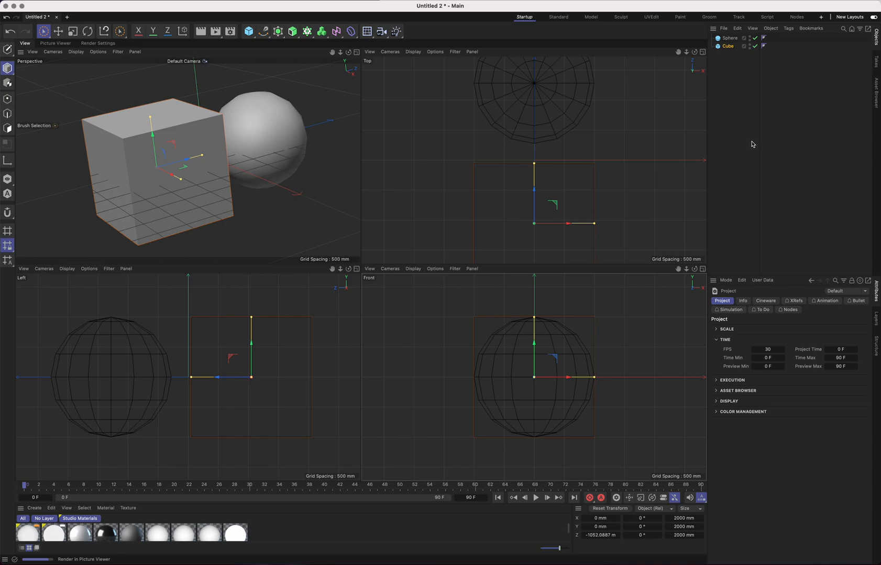
pyautogui.moveTo(740, 146)
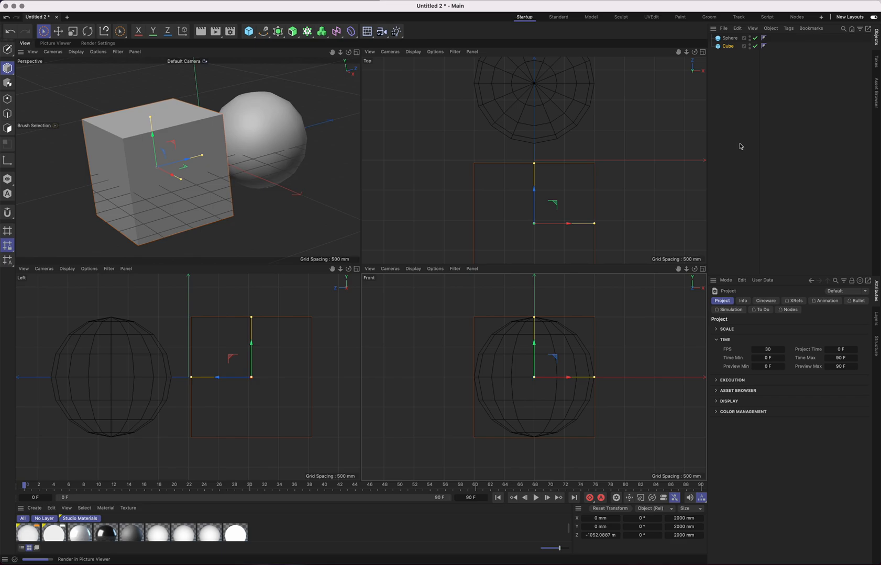